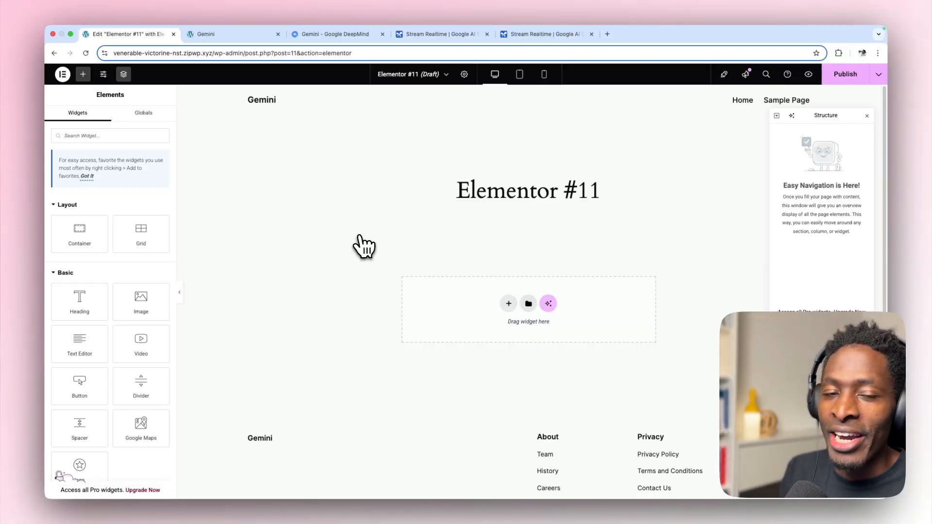
# Leave the Elementor editor for the dashboard and get a fresh blank browser tab.
pyautogui.click(232, 34)
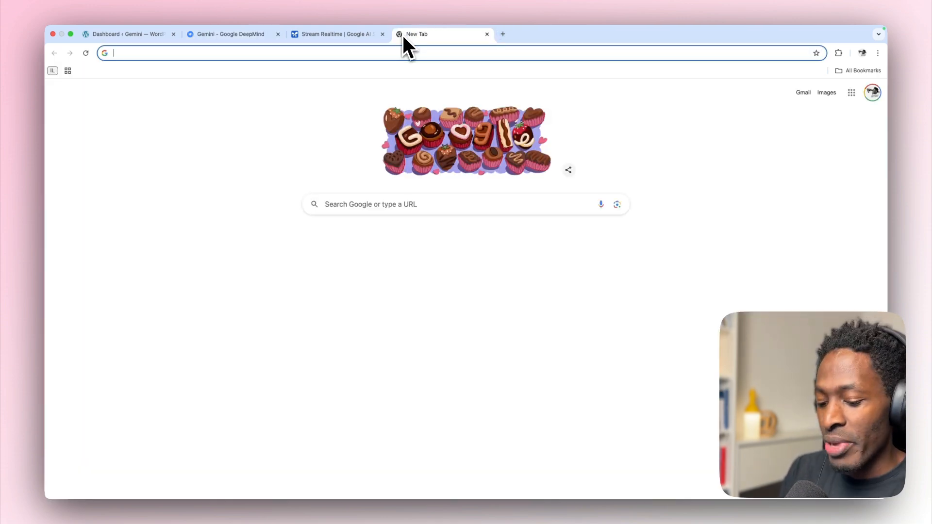
# Search Google for "gemini 2.0" and go to the Google DeepMind Gemini 2.0 result.
pyautogui.write('gemini 2.0')
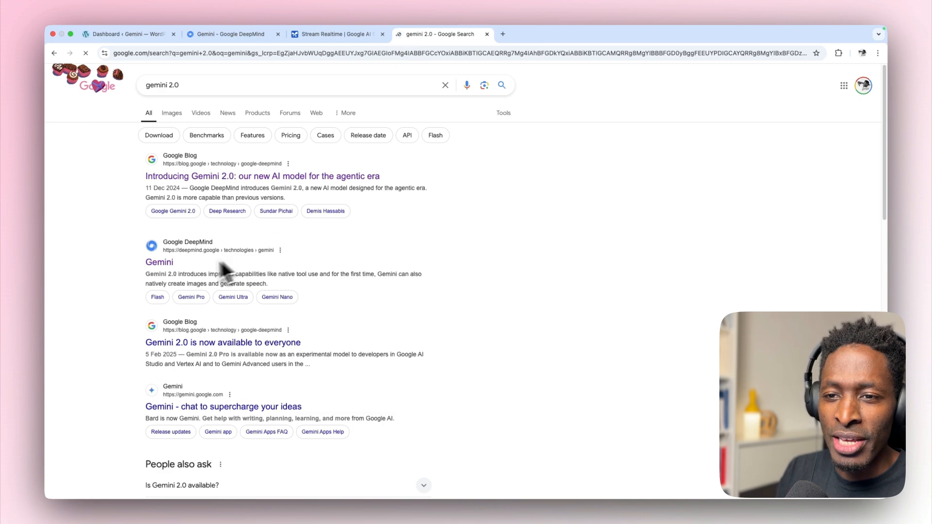
pyautogui.click(158, 262)
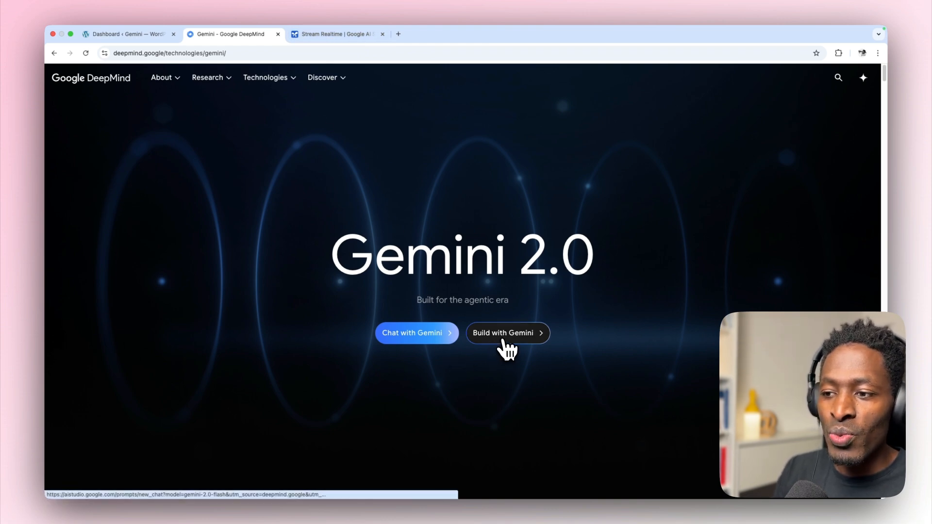
# Enter AI Studio via Build with Gemini and switch to the Stream Realtime page.
pyautogui.click(503, 333)
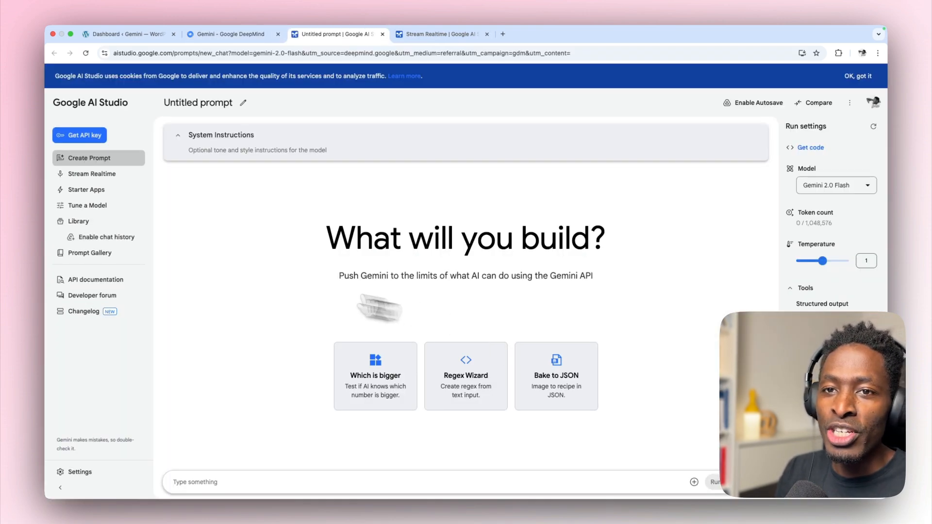
pyautogui.moveTo(168, 275)
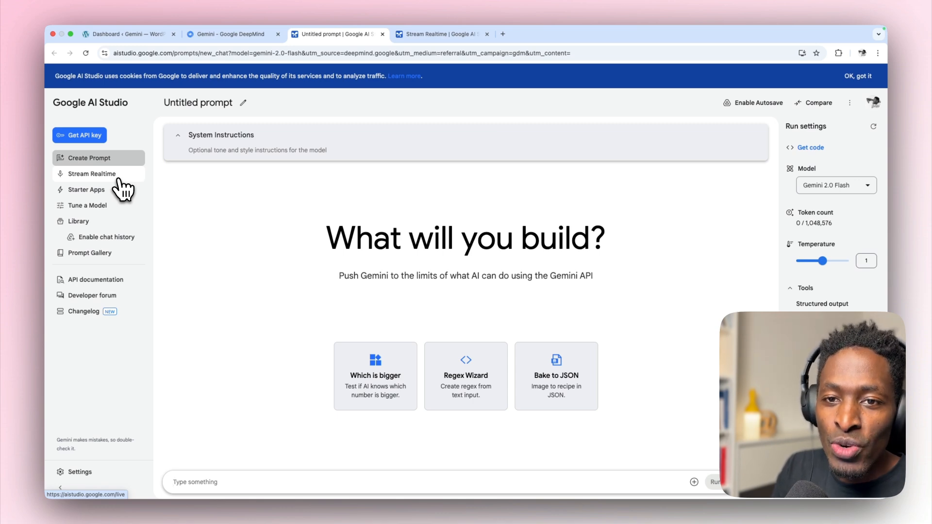
pyautogui.click(93, 174)
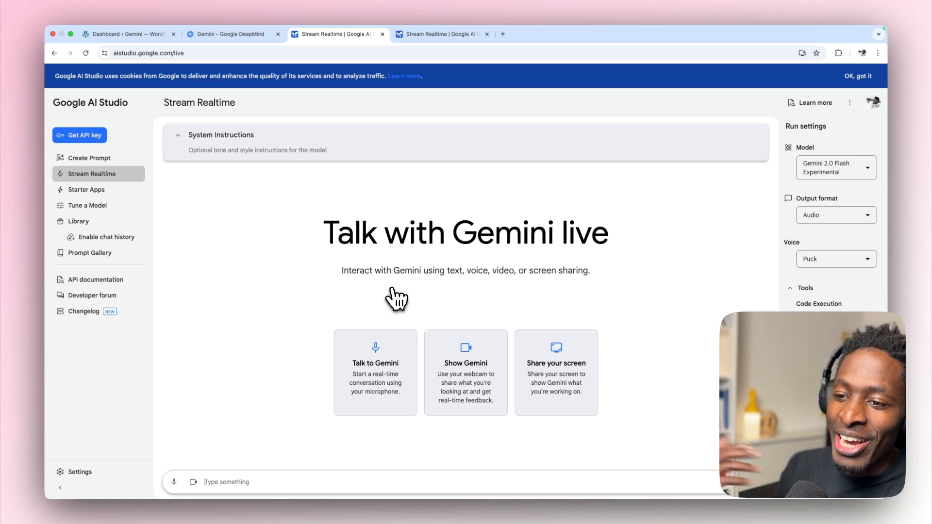
# Start a live voice session with Gemini and share the entire screen into it.
pyautogui.click(173, 483)
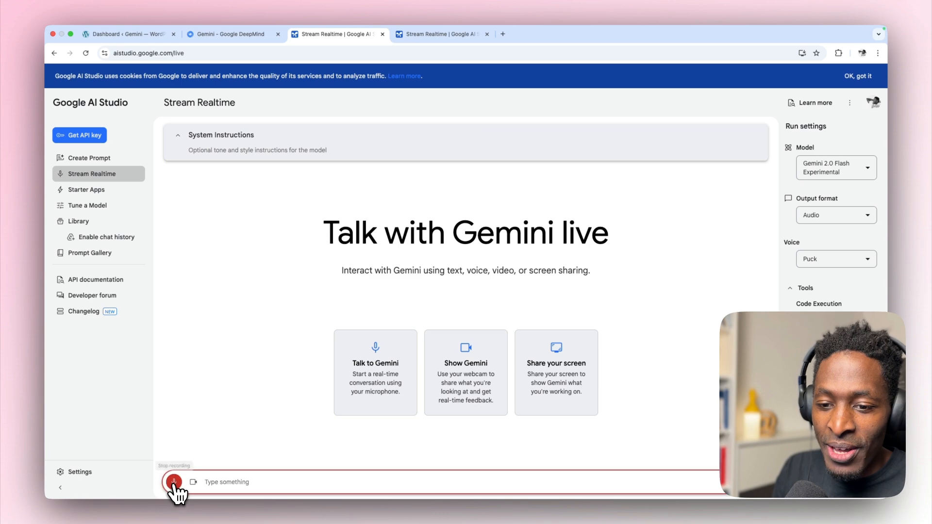
pyautogui.click(174, 482)
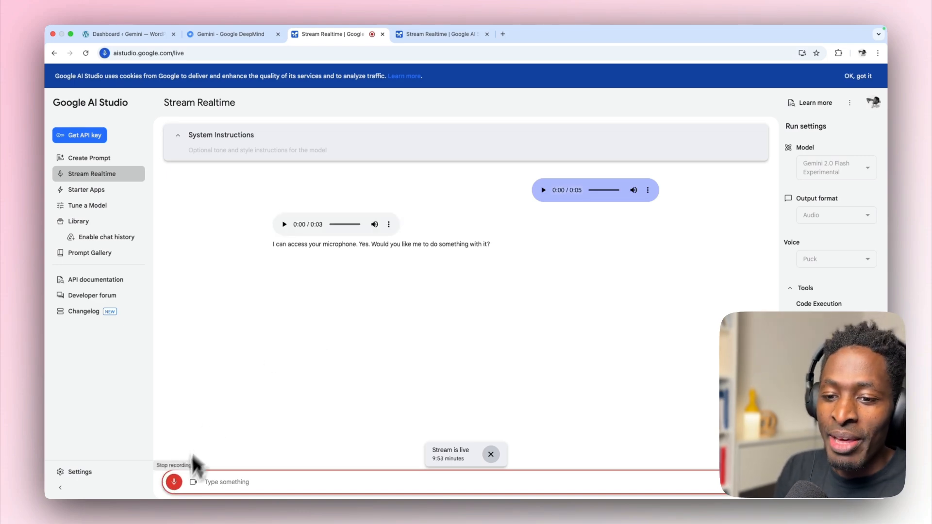
pyautogui.click(193, 483)
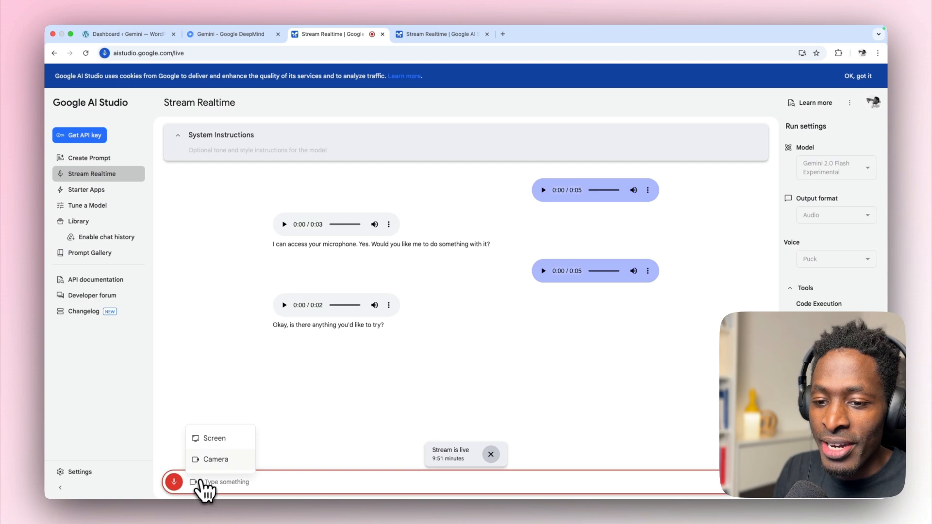
pyautogui.click(214, 438)
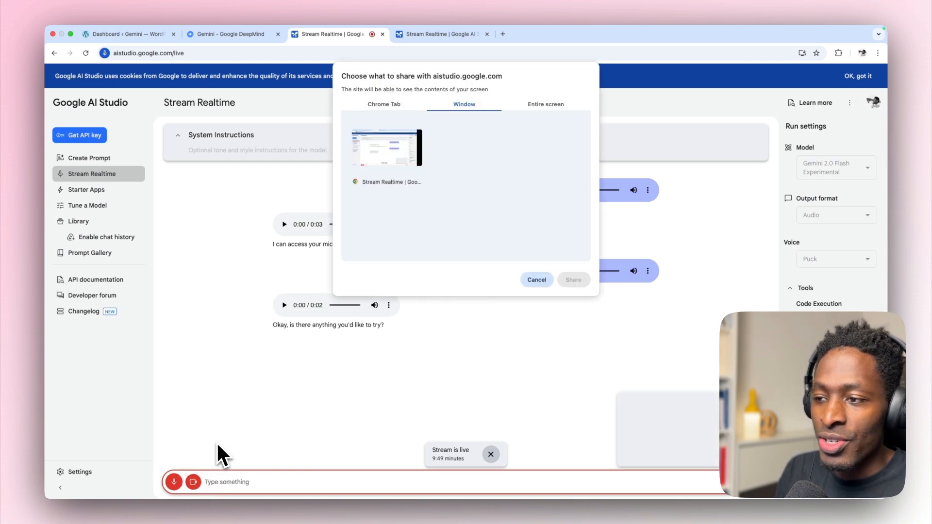
pyautogui.click(544, 104)
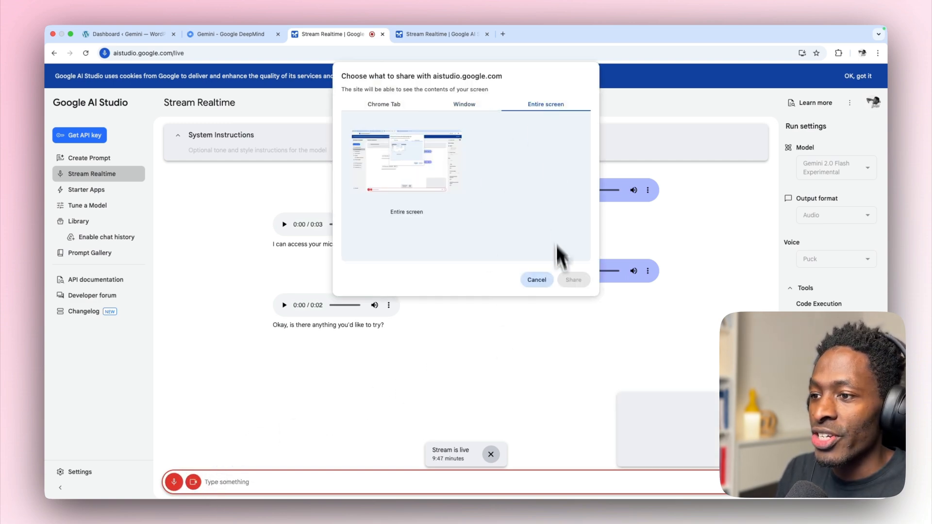
pyautogui.click(573, 280)
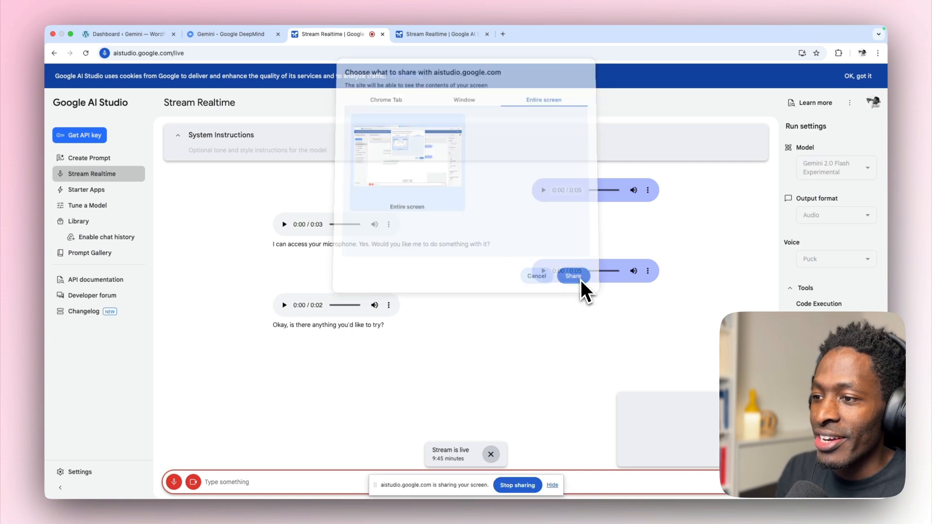
pyautogui.click(572, 275)
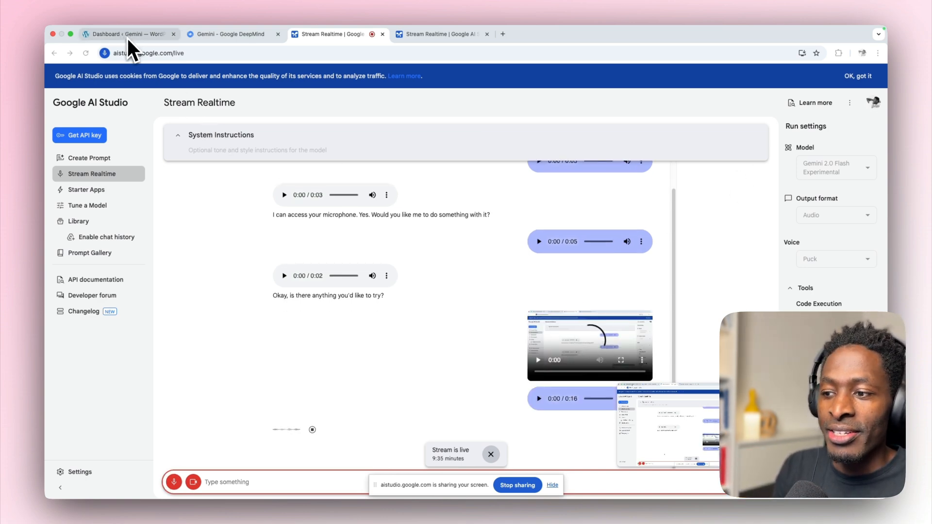
# Return to the WordPress dashboard and view the live site in a new tab.
pyautogui.click(127, 34)
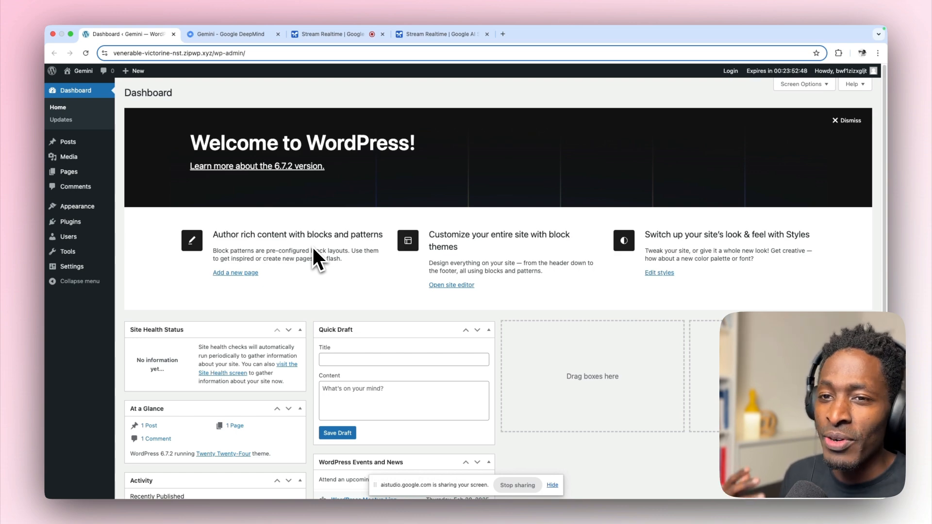
pyautogui.moveTo(257, 187)
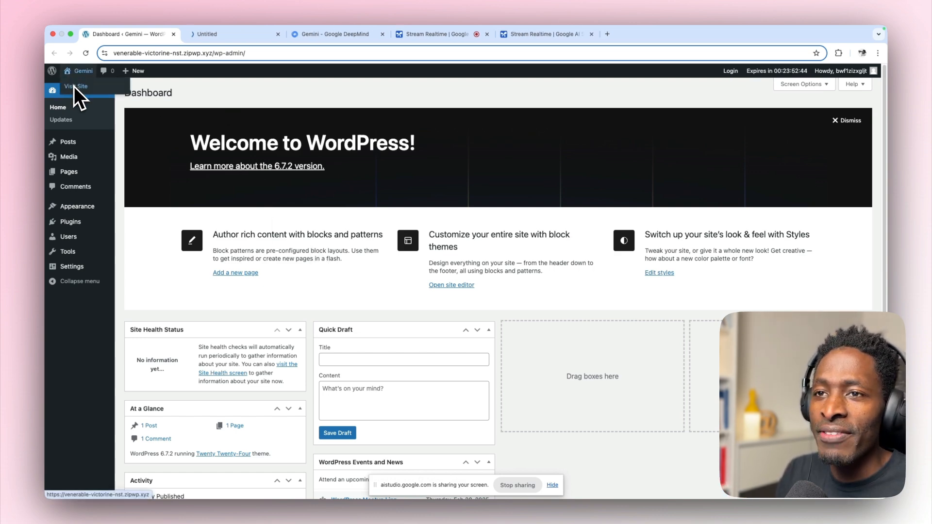
pyautogui.click(76, 87)
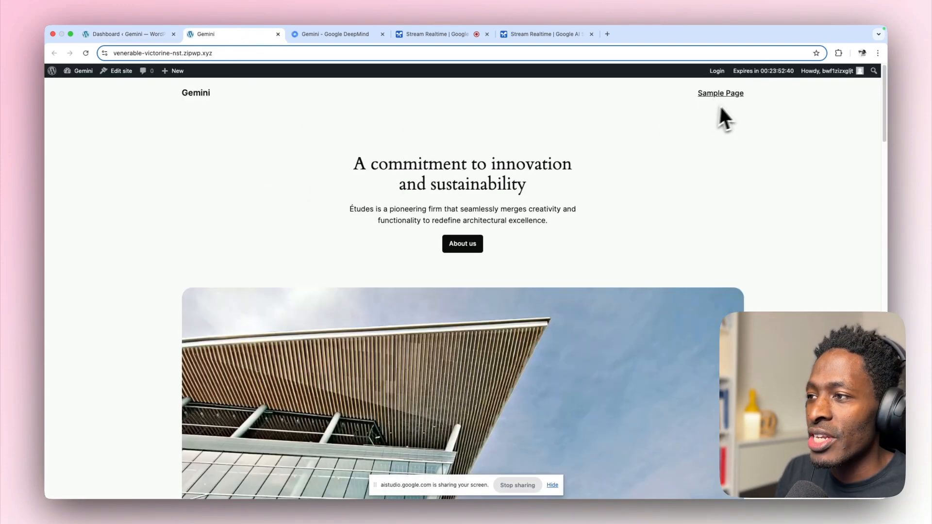
pyautogui.moveTo(449, 162)
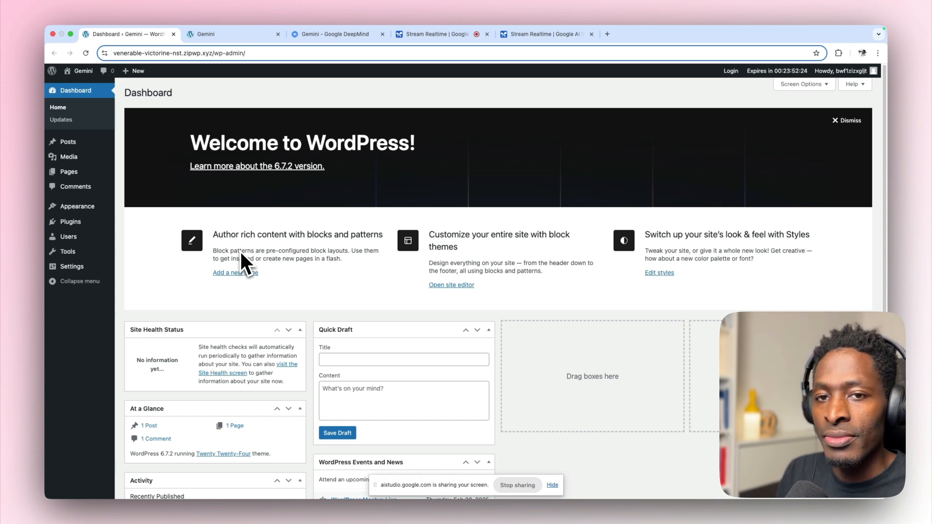
pyautogui.moveTo(158, 258)
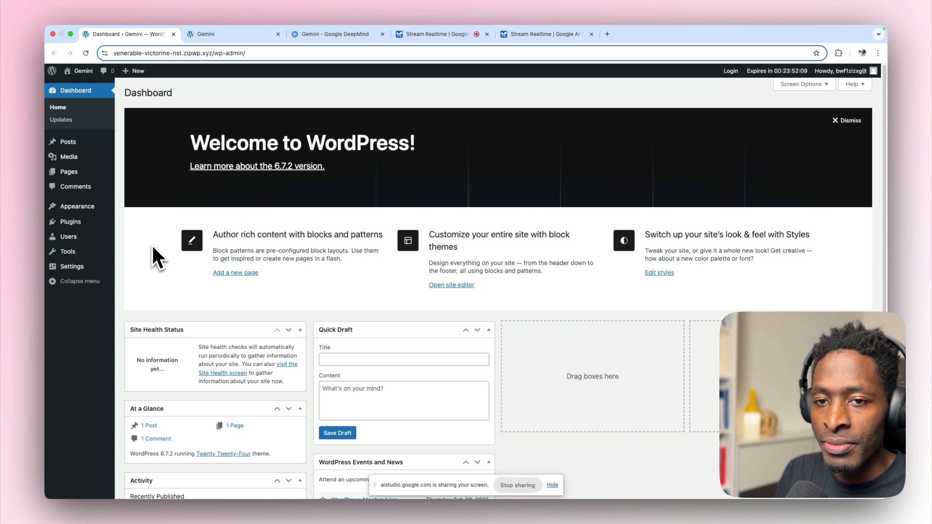
pyautogui.moveTo(76, 206)
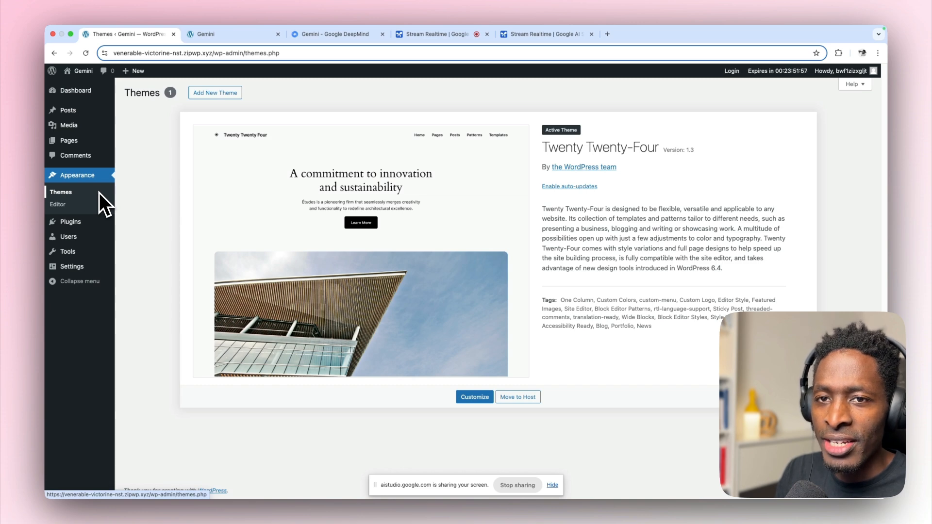
pyautogui.moveTo(151, 223)
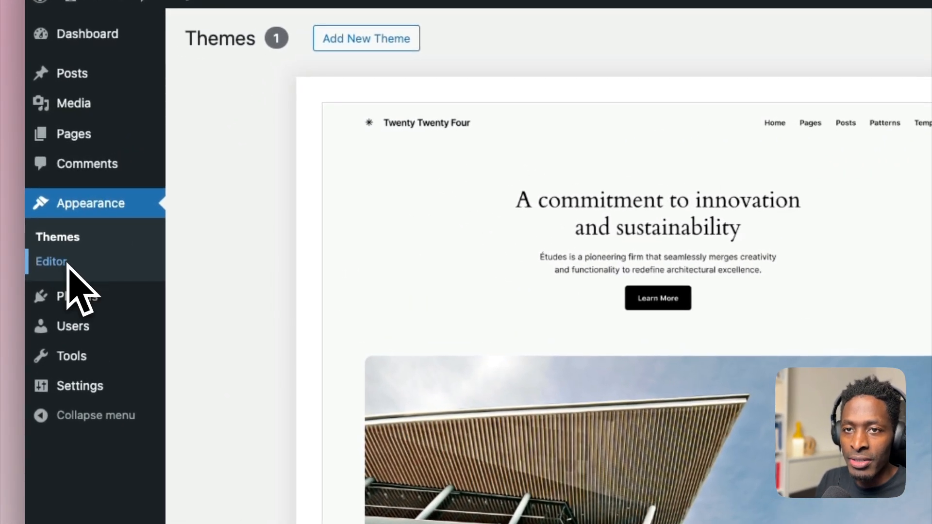
# Enter the Site Editor and show the Navigation panel listing Sample Page.
pyautogui.click(51, 262)
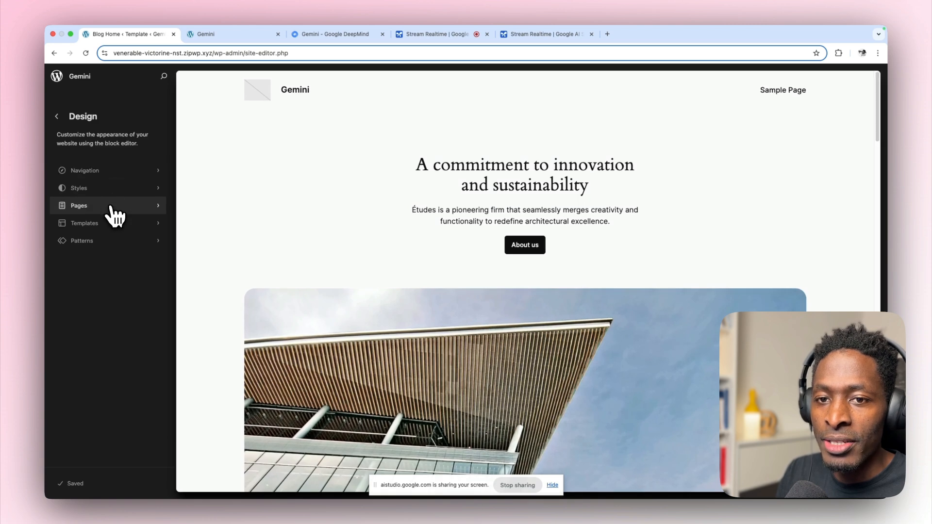
pyautogui.moveTo(115, 245)
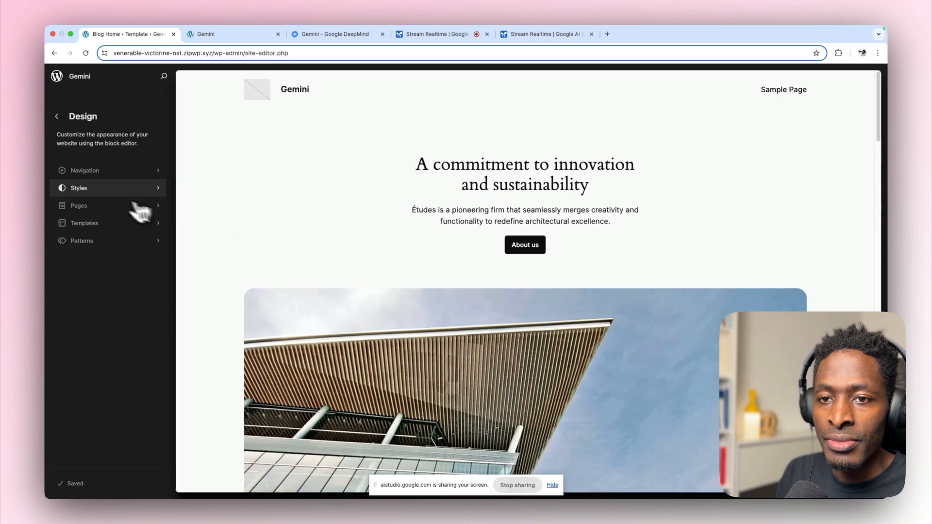
pyautogui.click(86, 171)
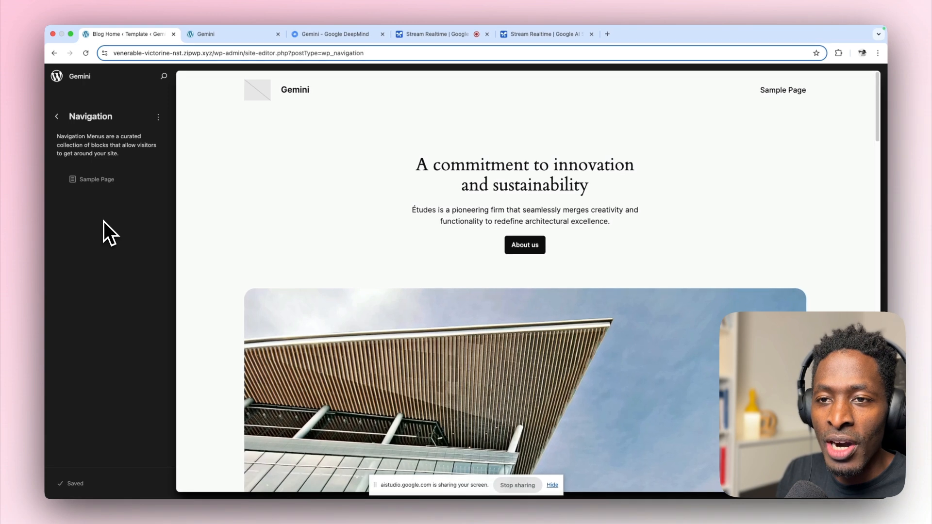
pyautogui.moveTo(114, 223)
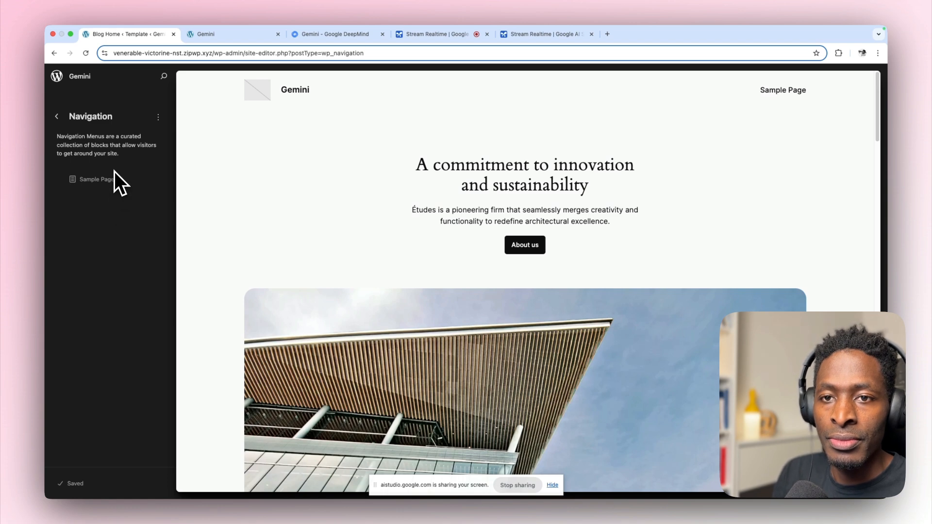
pyautogui.moveTo(151, 144)
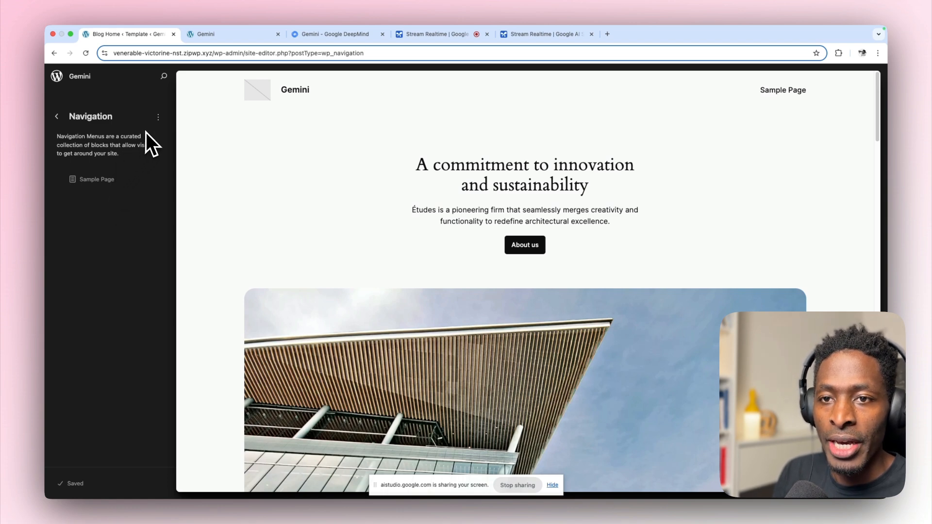
pyautogui.moveTo(159, 140)
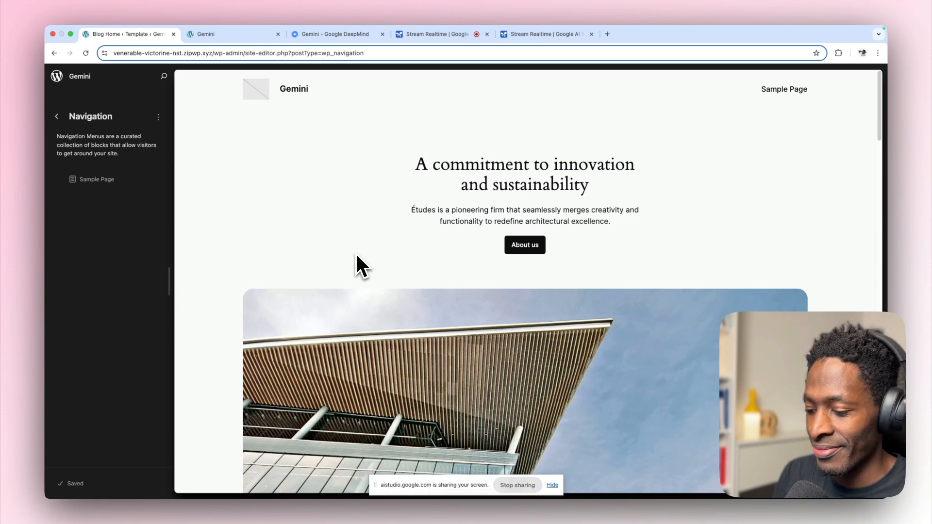
pyautogui.moveTo(205, 187)
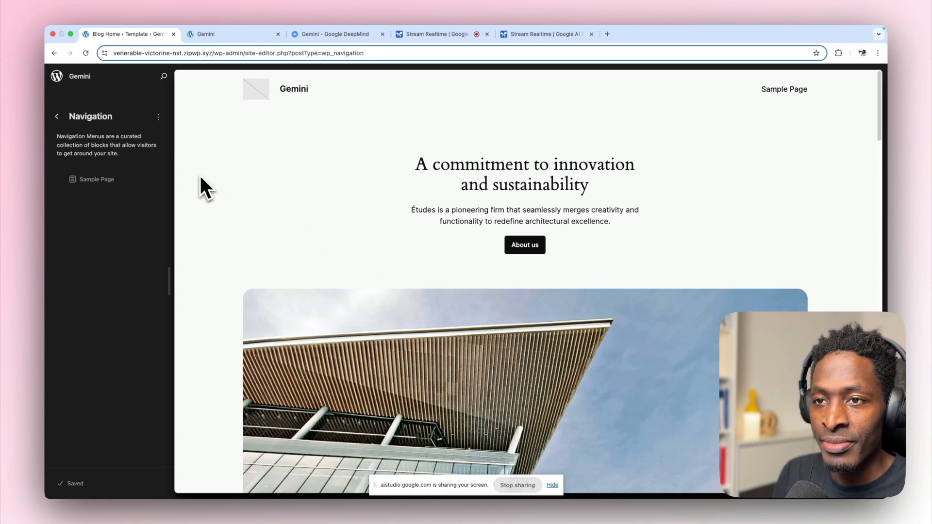
pyautogui.moveTo(183, 177)
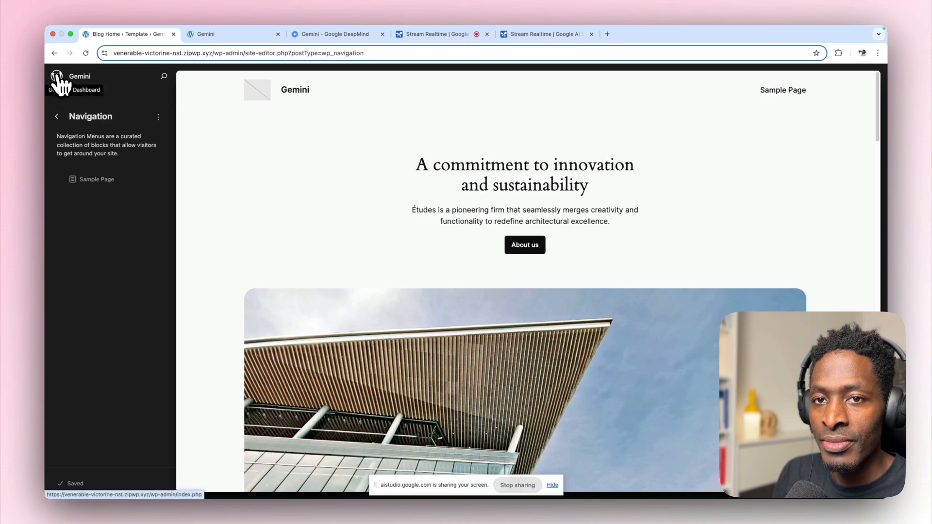
# From the dashboard add a new page, skip the pattern chooser, and title it Home.
pyautogui.click(59, 81)
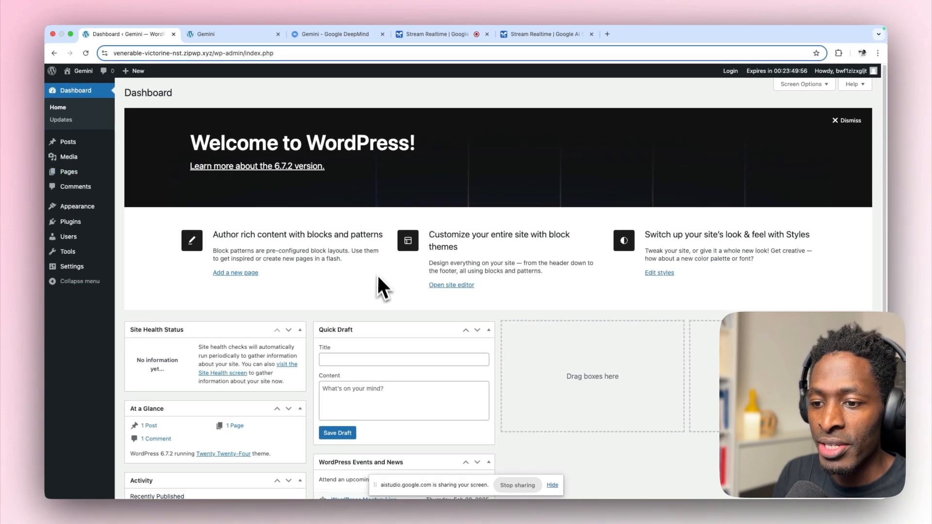
pyautogui.moveTo(384, 297)
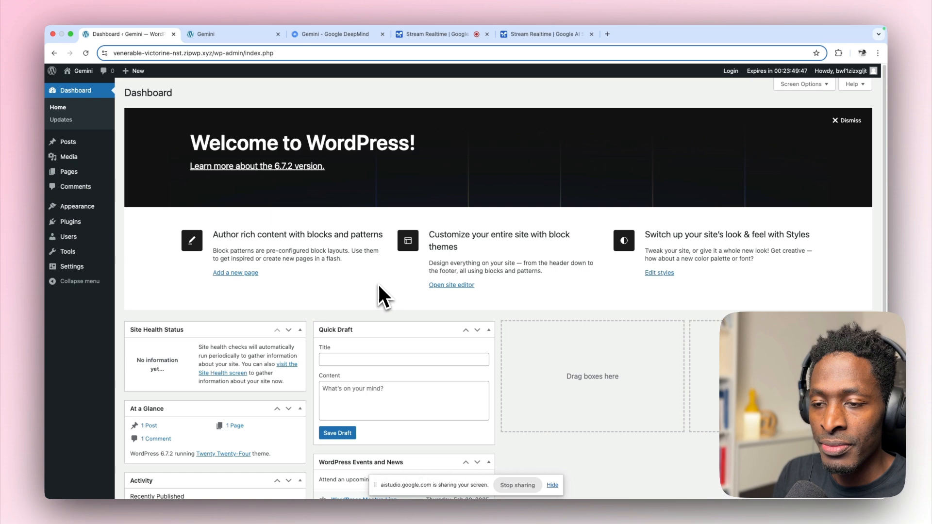
pyautogui.moveTo(126, 196)
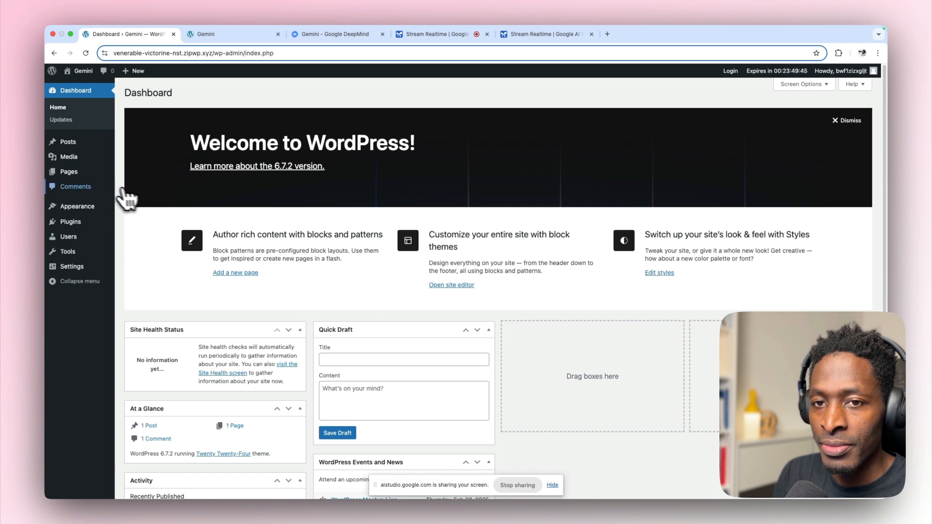
pyautogui.moveTo(68, 171)
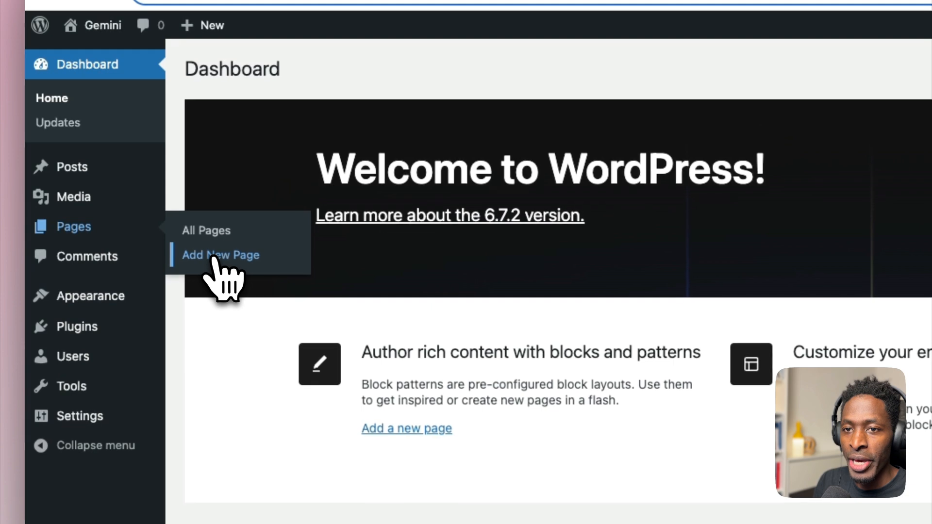
pyautogui.click(221, 256)
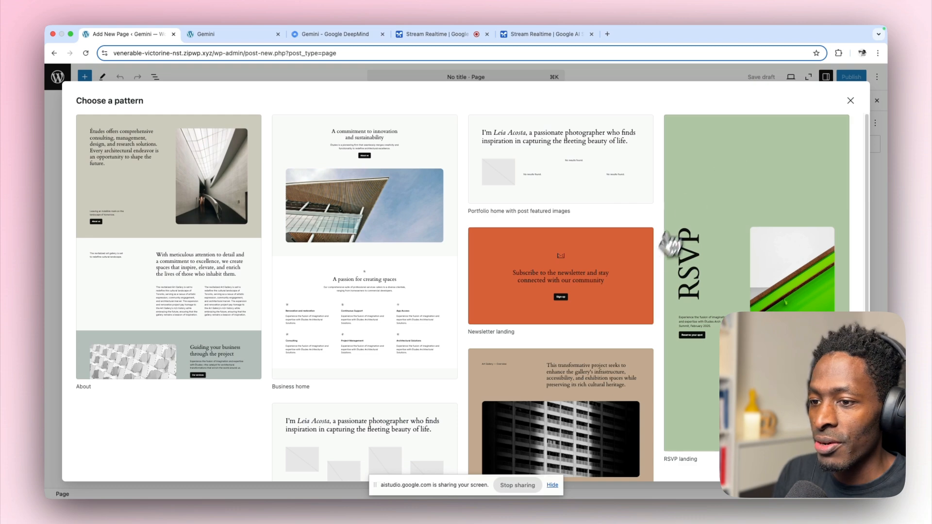
pyautogui.moveTo(648, 286)
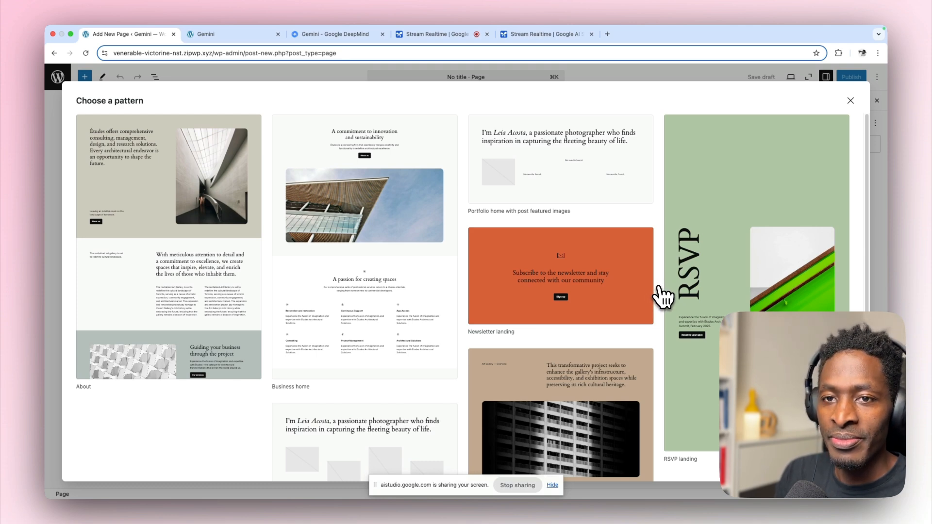
pyautogui.scroll(-3)
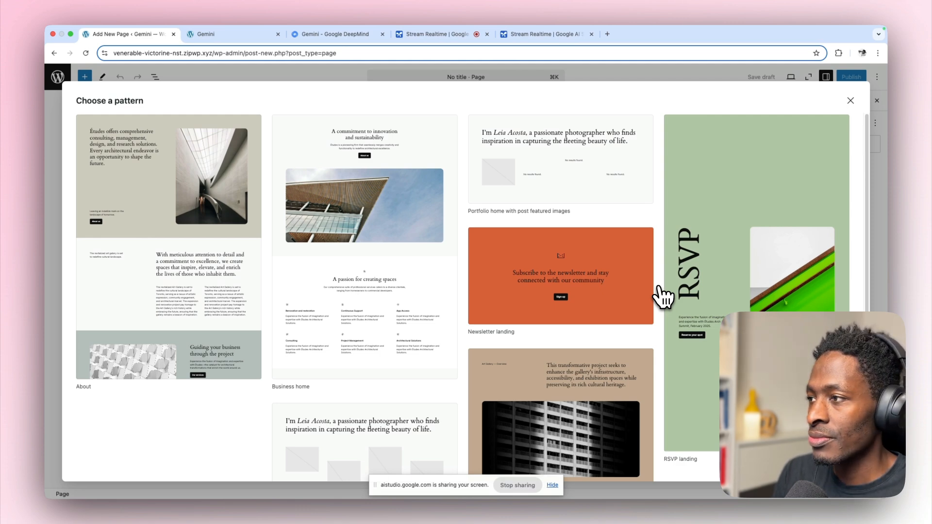
pyautogui.moveTo(843, 112)
pyautogui.write('Home')
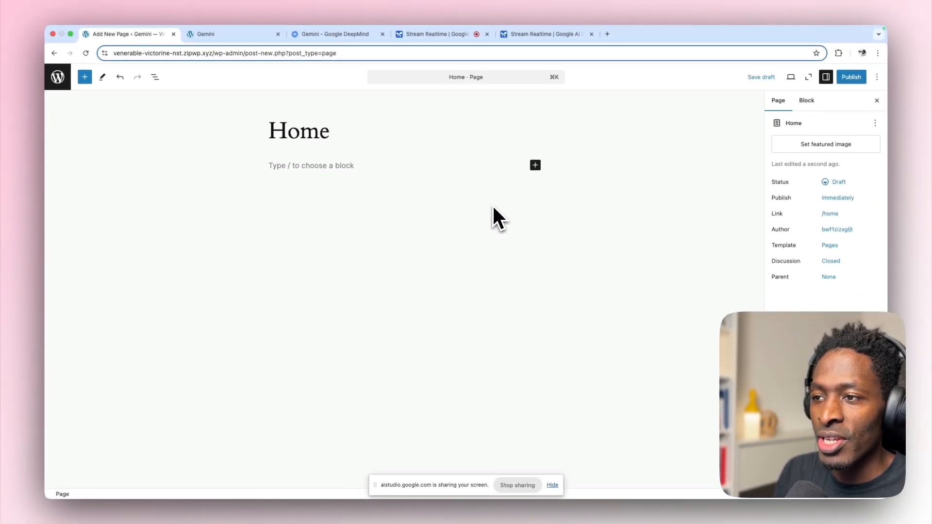
pyautogui.click(331, 131)
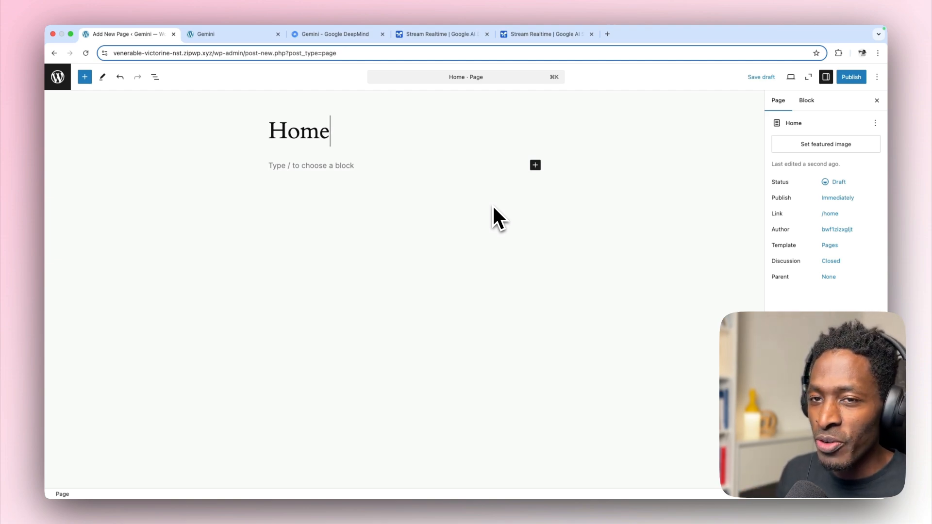
pyautogui.click(440, 34)
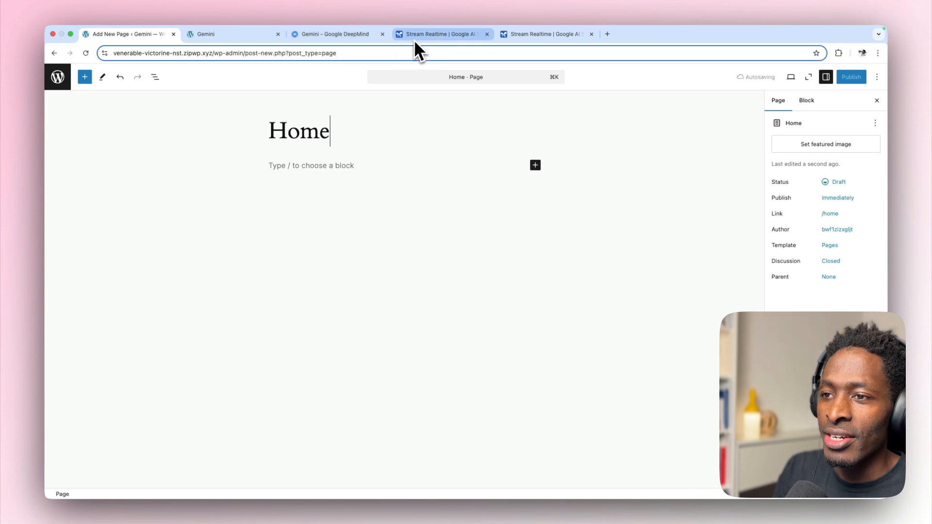
# Begin a fresh live Gemini stream sharing the entire screen, then return to the Home editor.
pyautogui.click(440, 34)
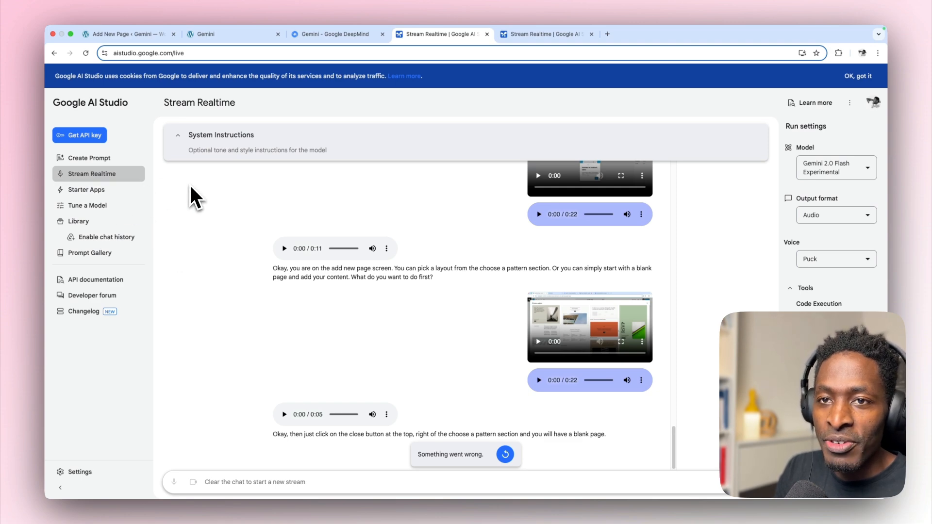
pyautogui.moveTo(347, 367)
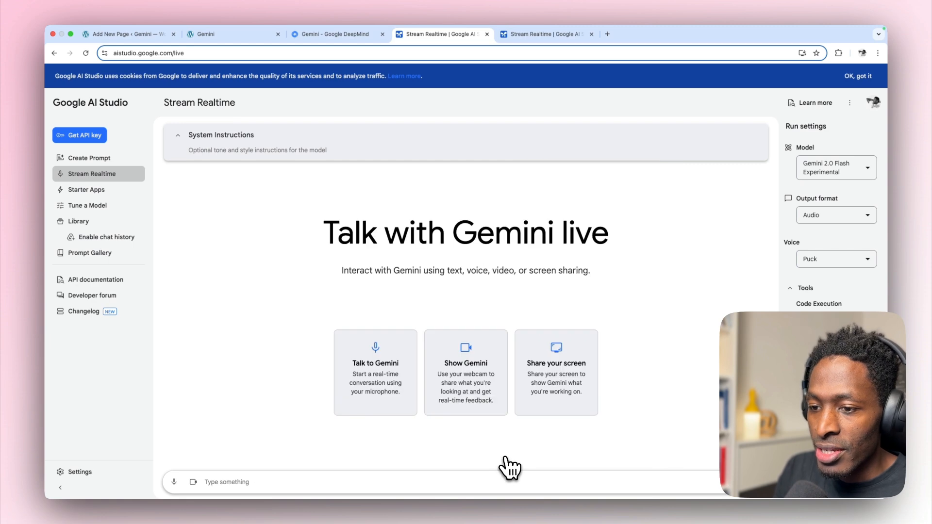
pyautogui.click(375, 372)
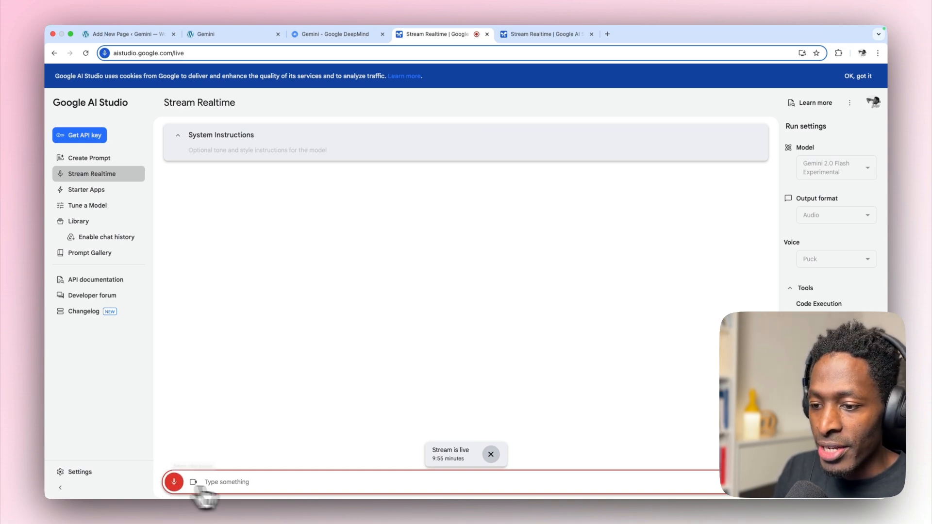
pyautogui.moveTo(173, 483)
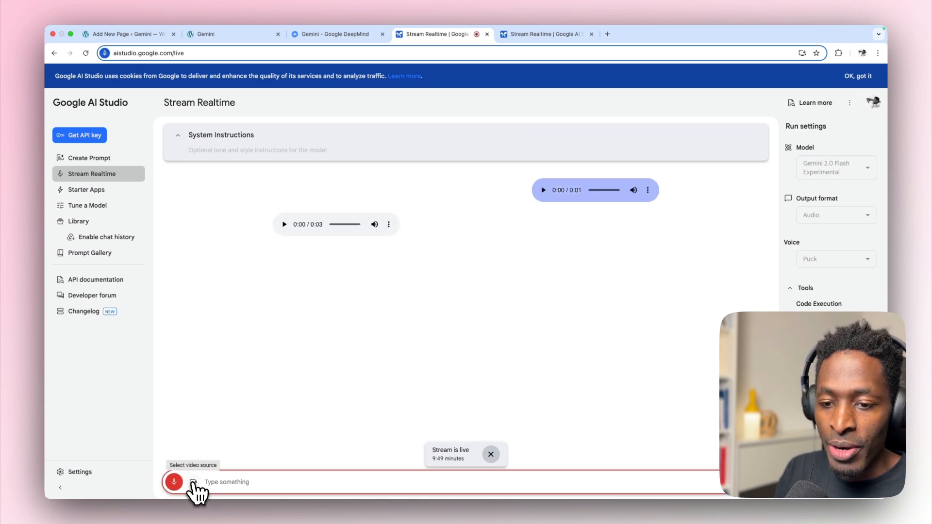
pyautogui.click(193, 482)
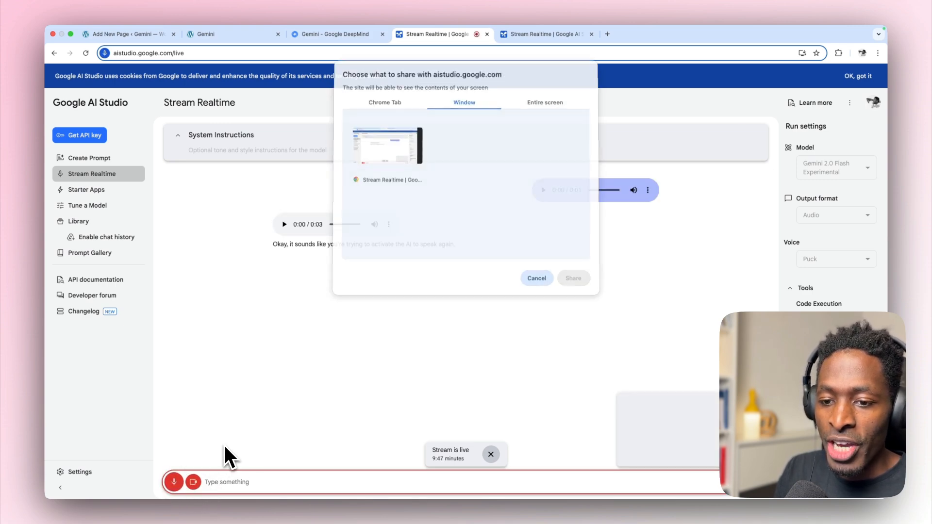
pyautogui.click(544, 104)
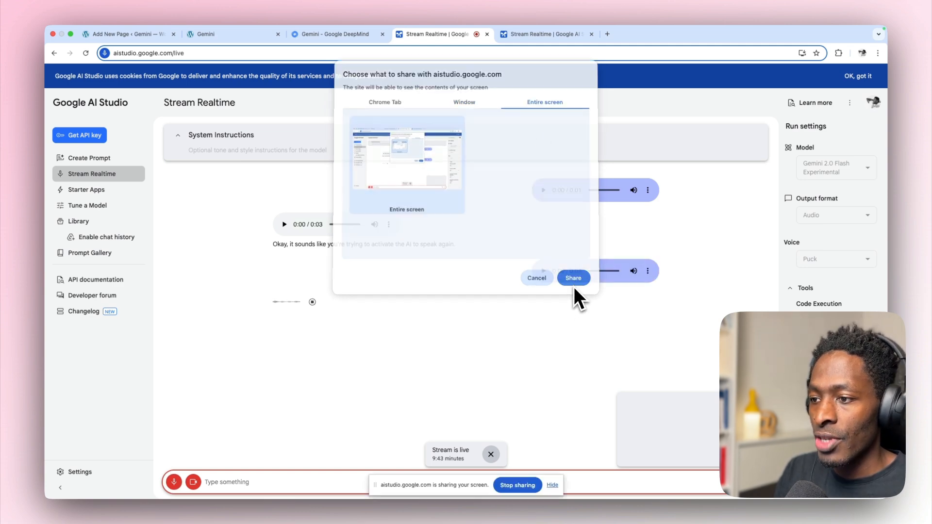
pyautogui.click(572, 278)
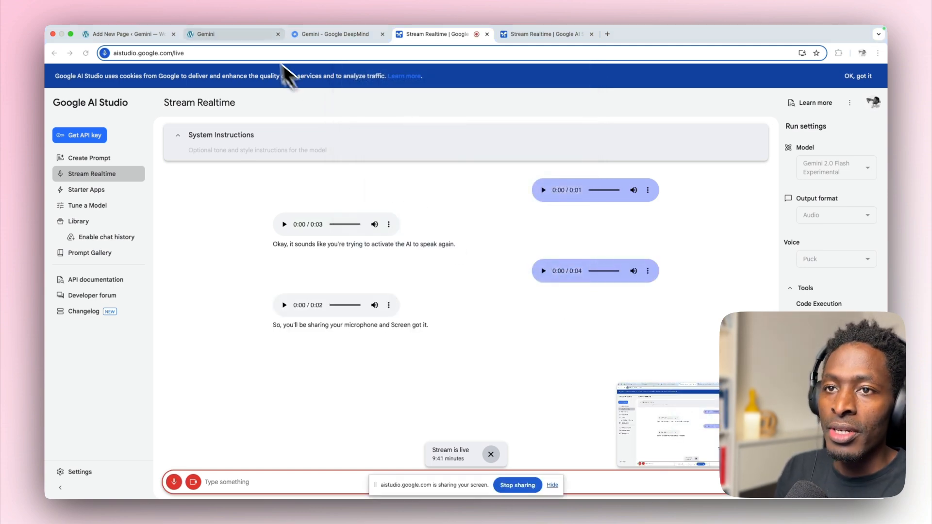
pyautogui.click(128, 34)
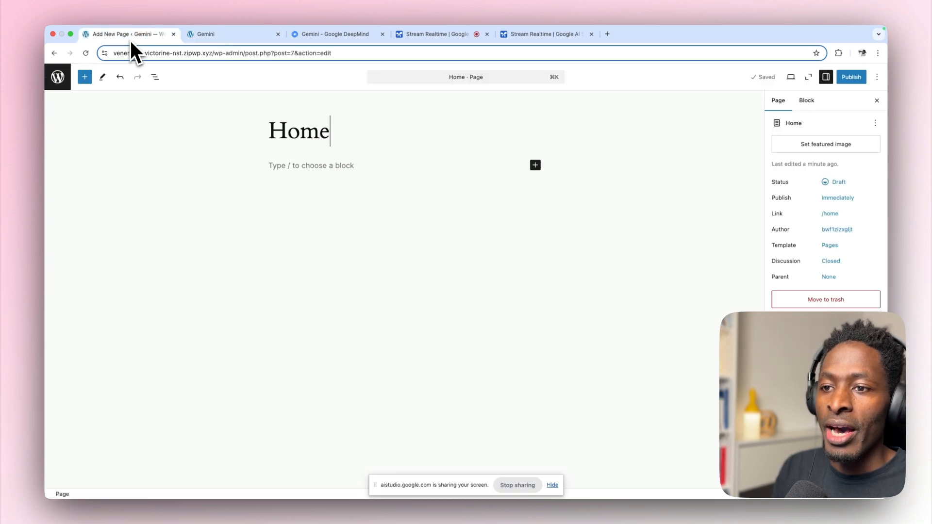
pyautogui.moveTo(384, 244)
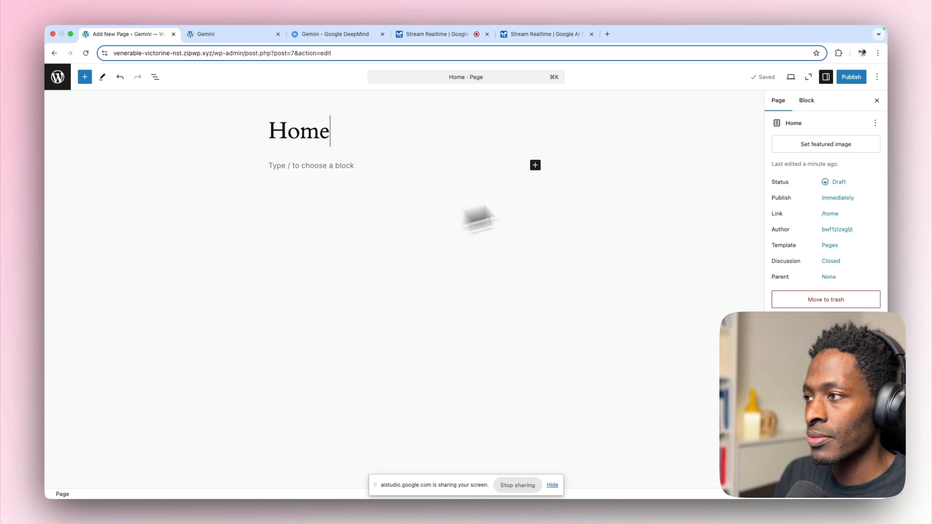
# Publish the Home page and go back to the Pages list showing it as Published.
pyautogui.click(852, 77)
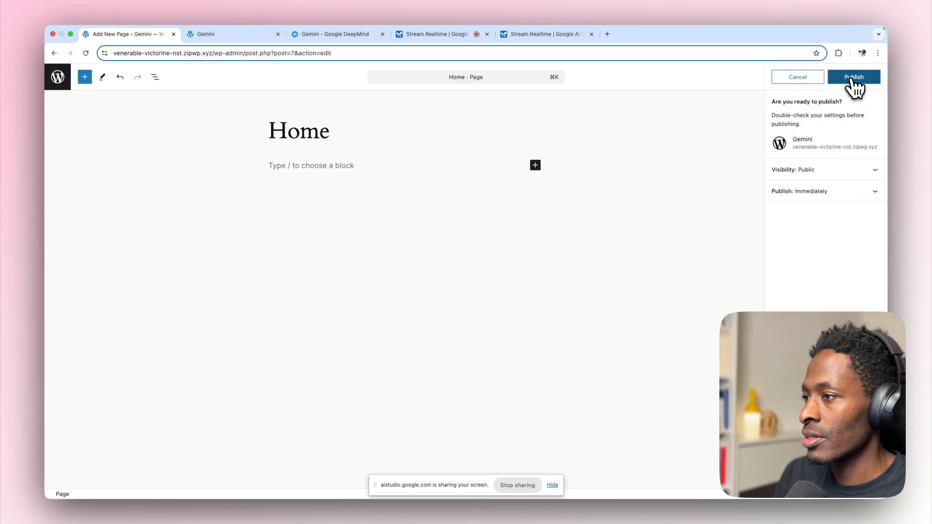
pyautogui.click(854, 77)
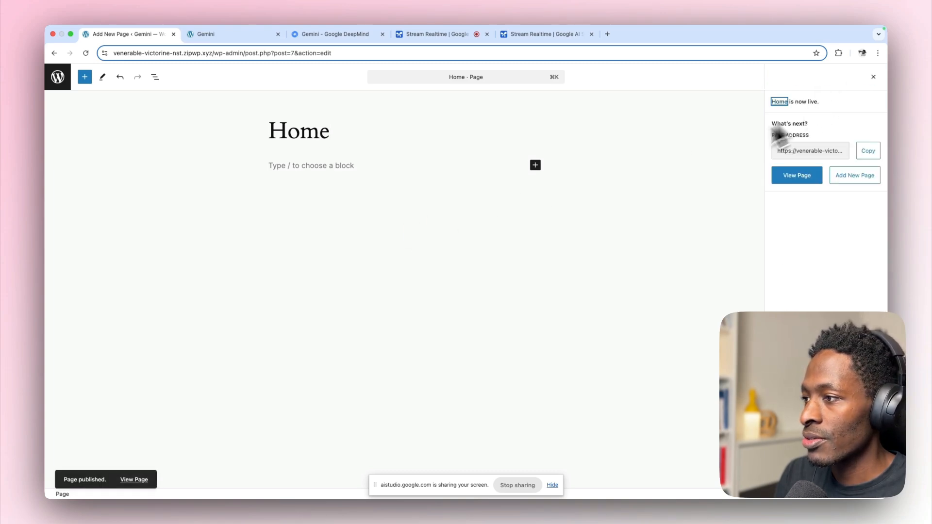
pyautogui.moveTo(571, 178)
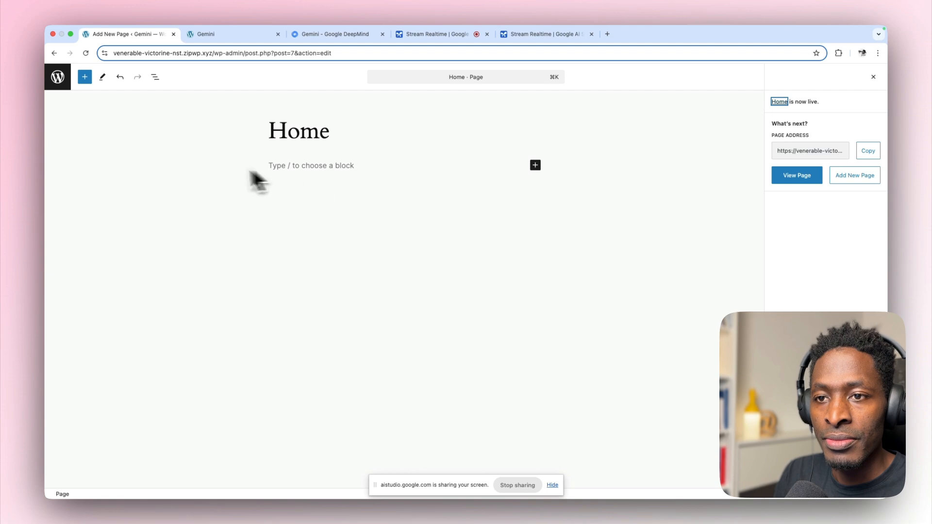
pyautogui.moveTo(189, 179)
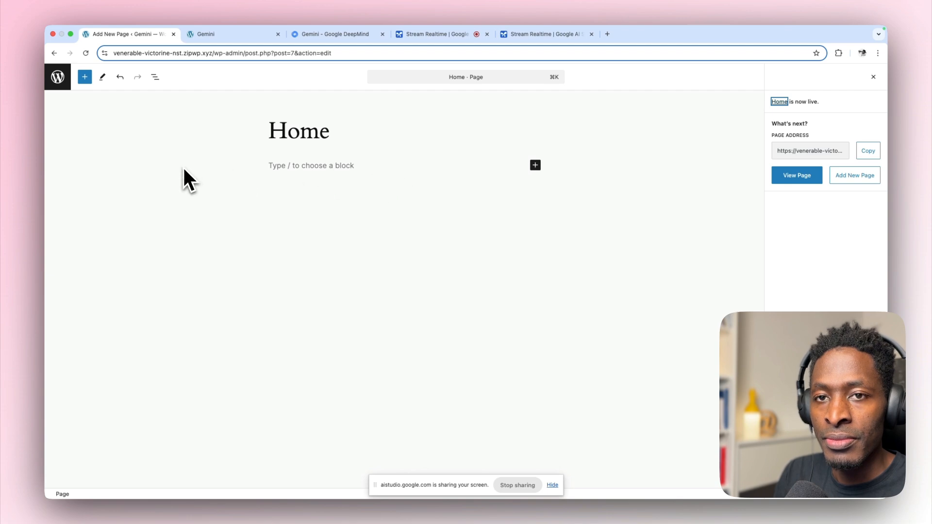
pyautogui.click(57, 77)
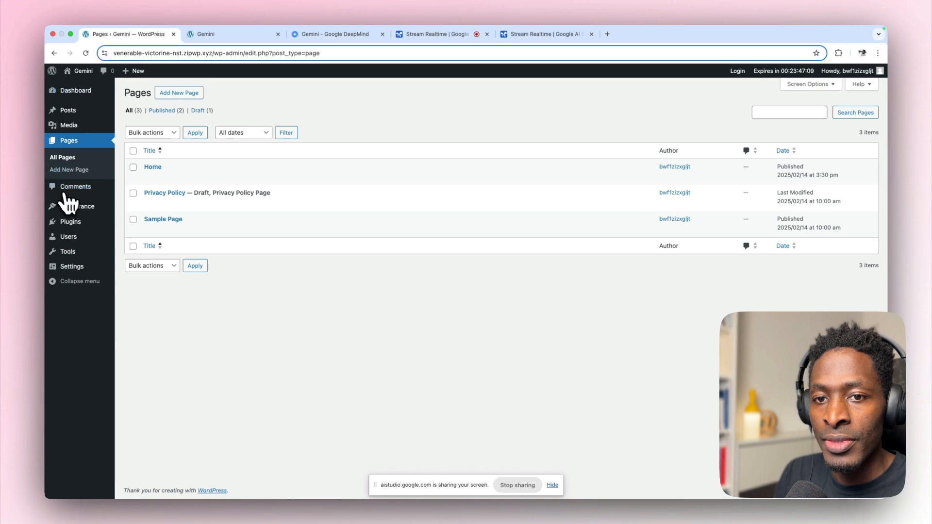
pyautogui.moveTo(77, 205)
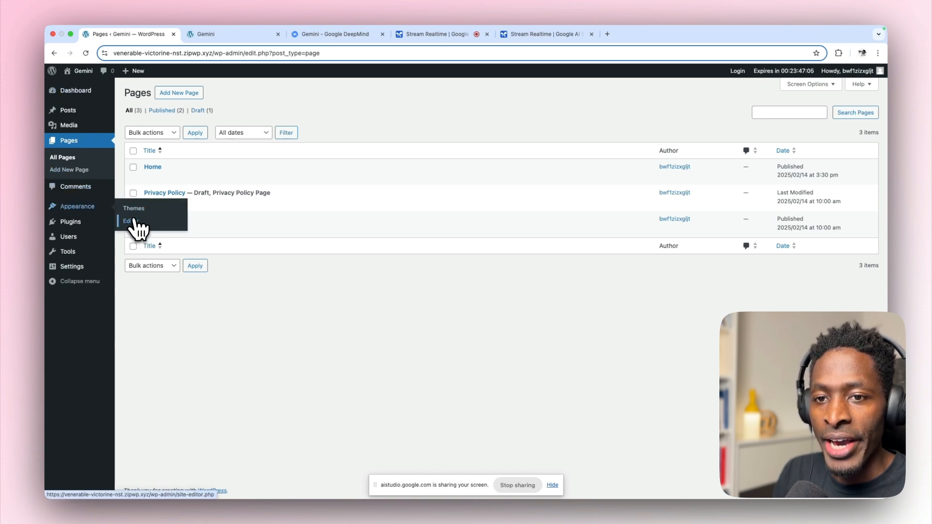
pyautogui.moveTo(133, 208)
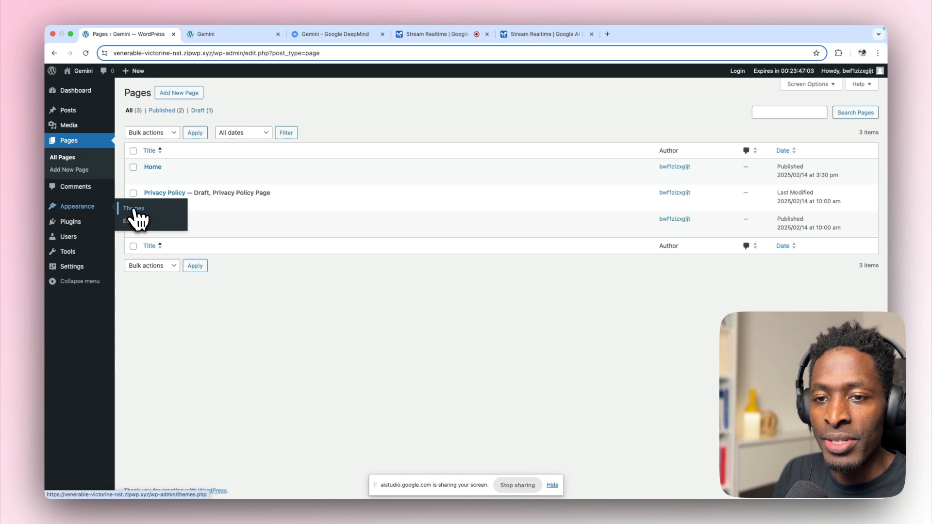
# Go to Appearance > Editor to reach the Site Editor's Navigation with Home and Sample Page.
pyautogui.click(129, 222)
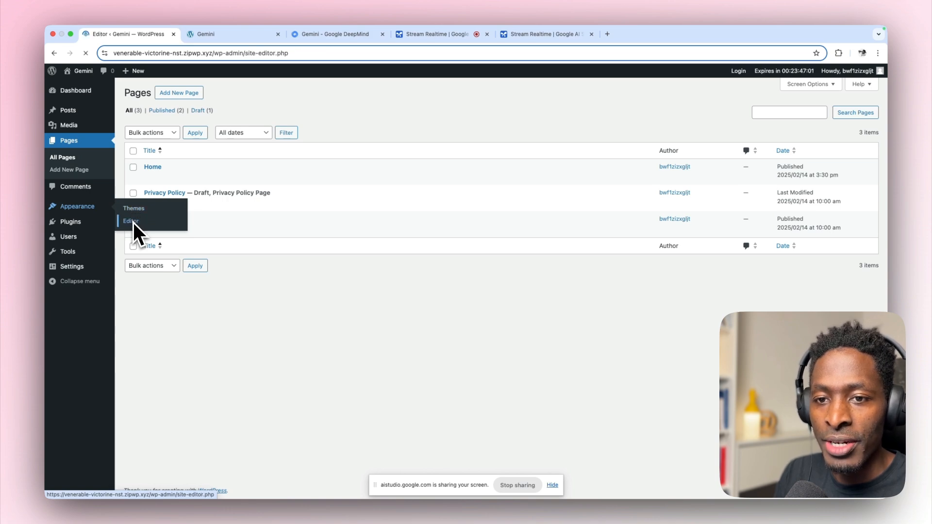
pyautogui.click(129, 221)
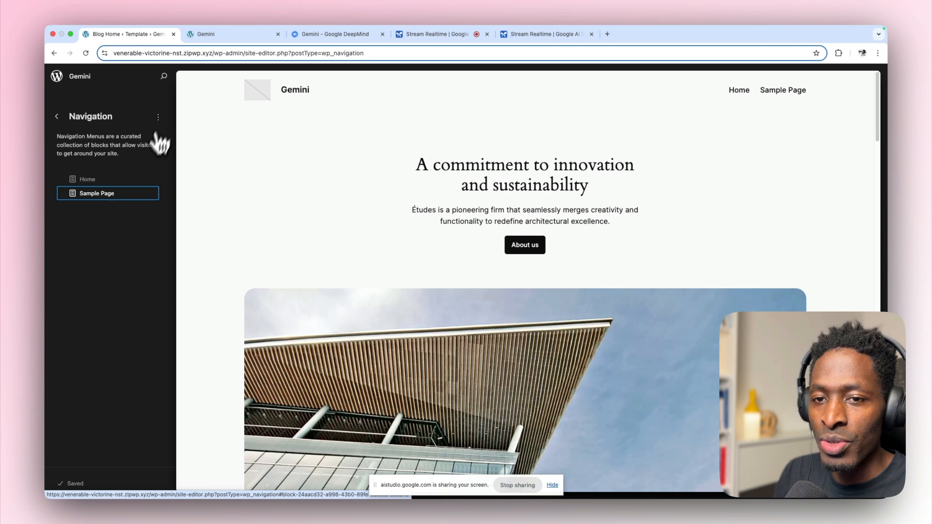
pyautogui.moveTo(123, 206)
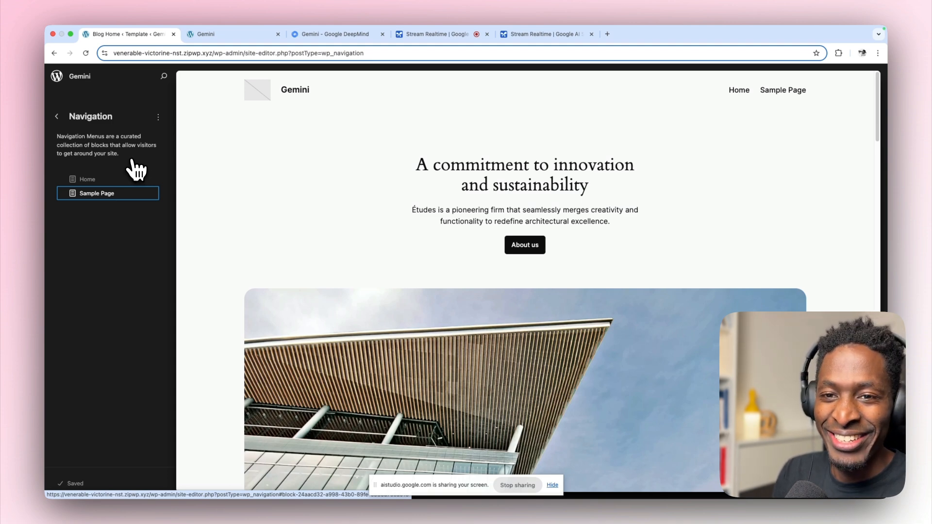
pyautogui.moveTo(125, 196)
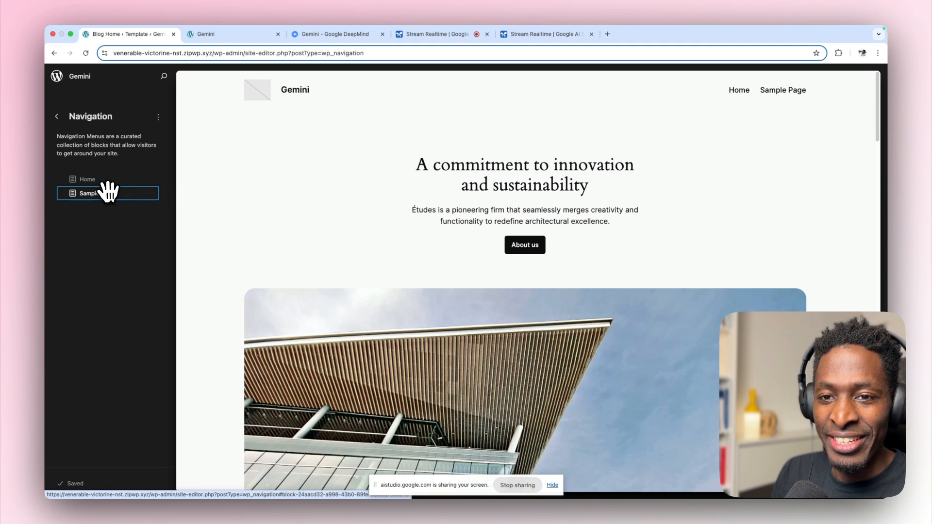
# Edit the page list manually and remove the Sample Page item, leaving only Home in the header.
pyautogui.click(108, 192)
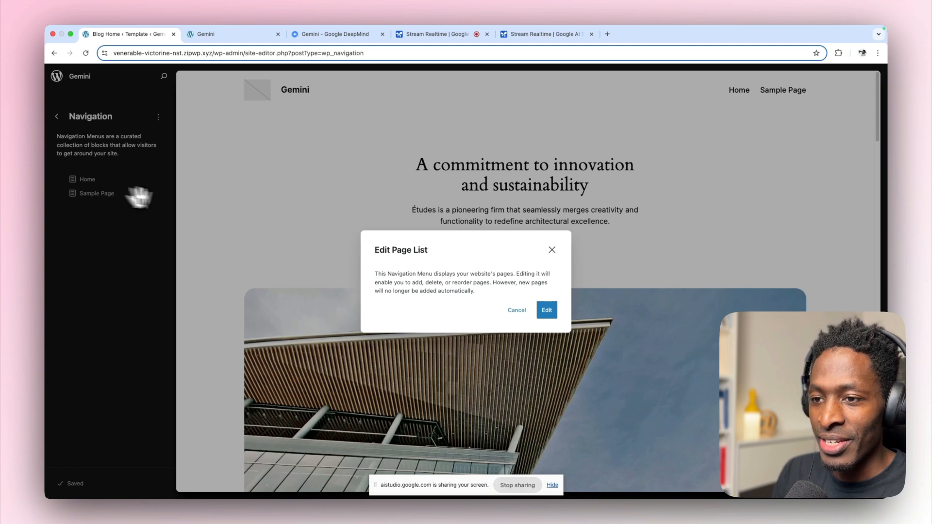
pyautogui.moveTo(401, 258)
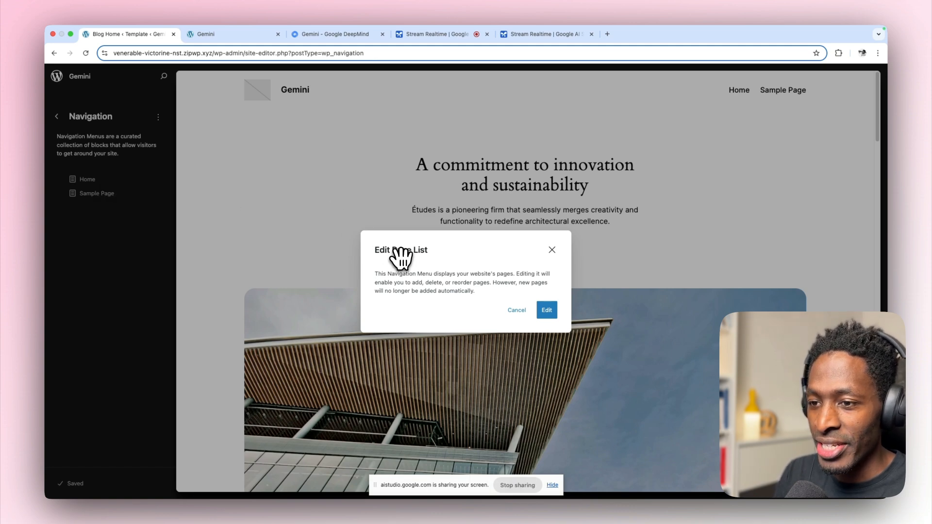
pyautogui.moveTo(422, 277)
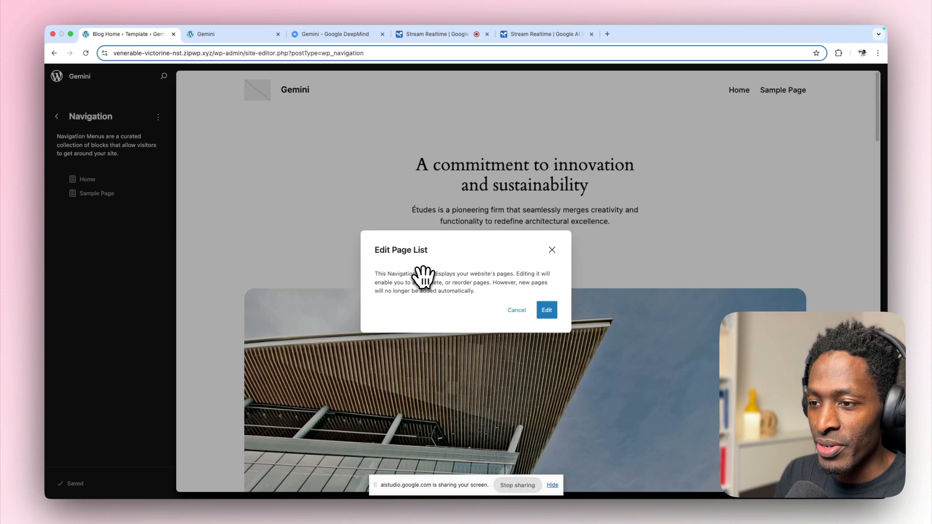
pyautogui.moveTo(496, 280)
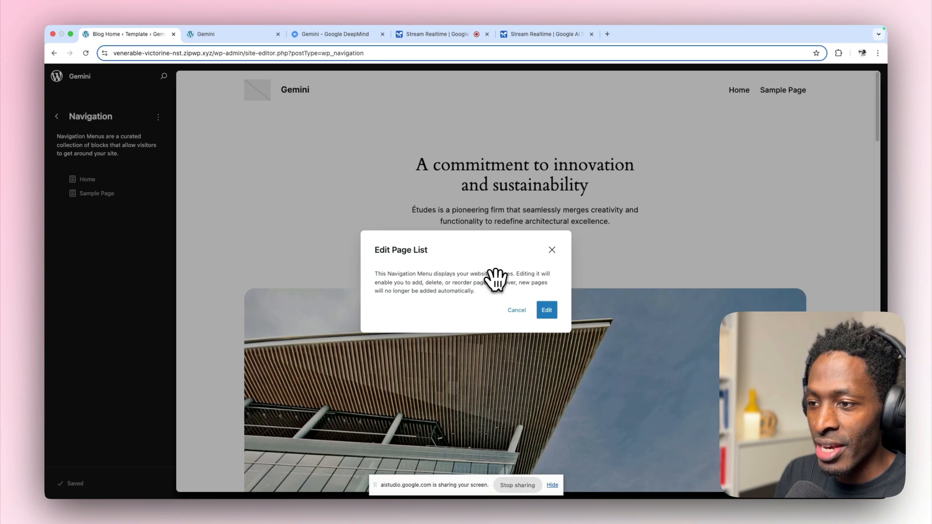
pyautogui.moveTo(423, 287)
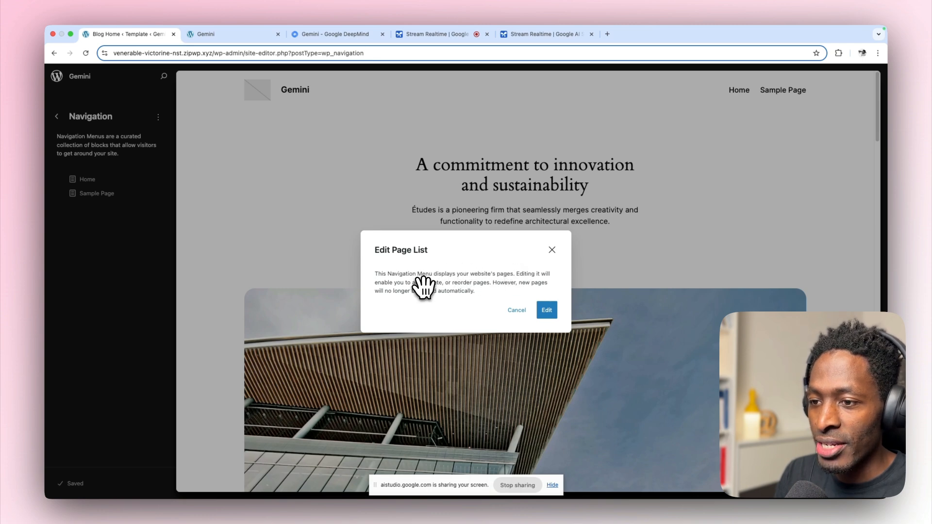
pyautogui.moveTo(471, 282)
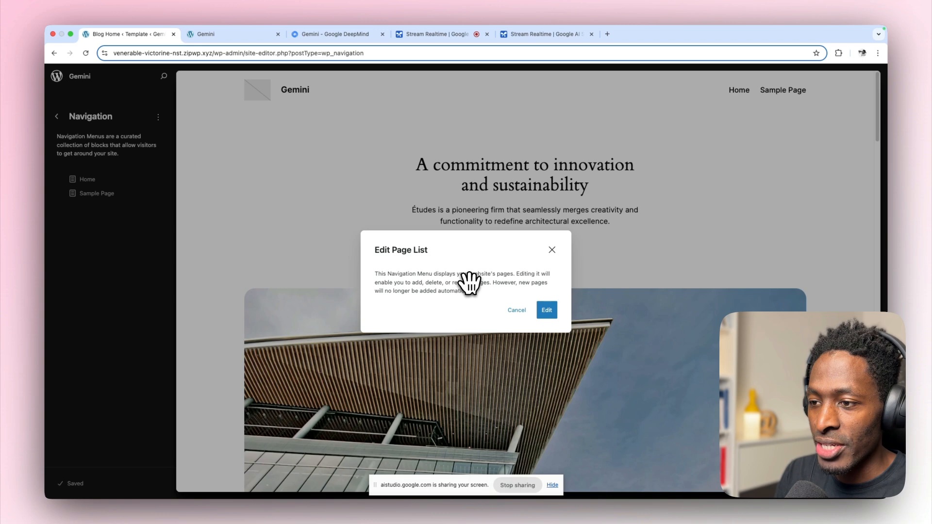
pyautogui.moveTo(422, 289)
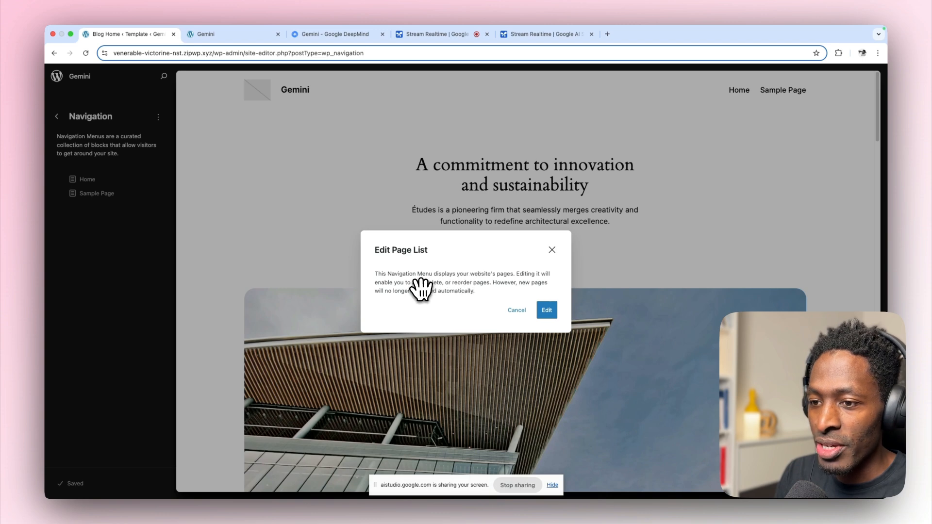
pyautogui.moveTo(505, 292)
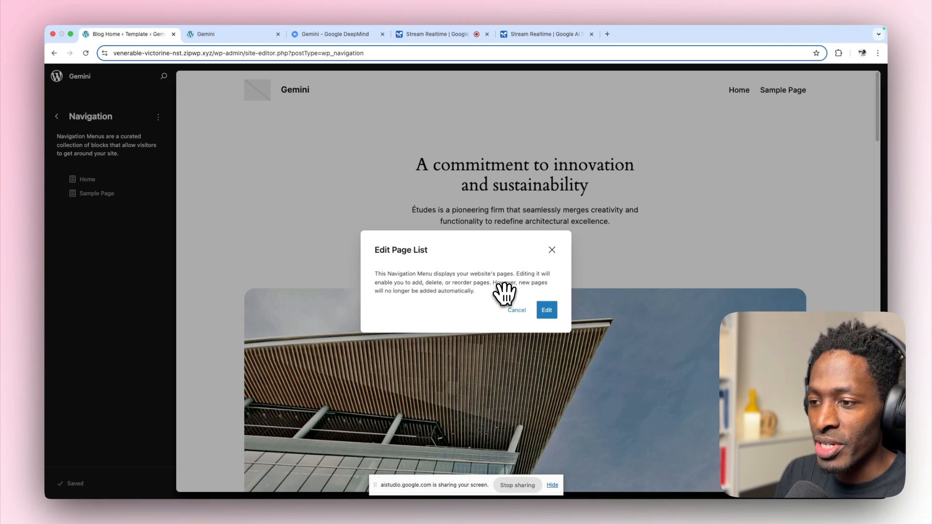
pyautogui.click(545, 310)
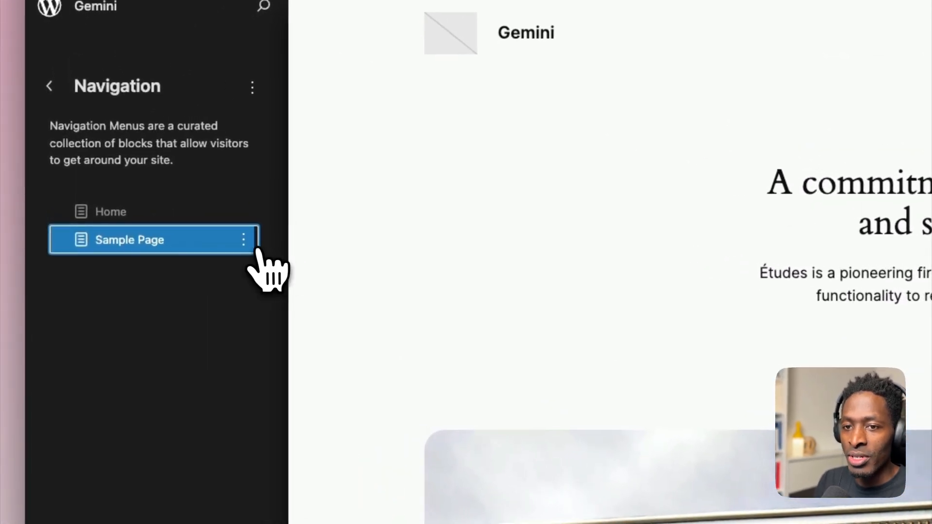
pyautogui.click(243, 240)
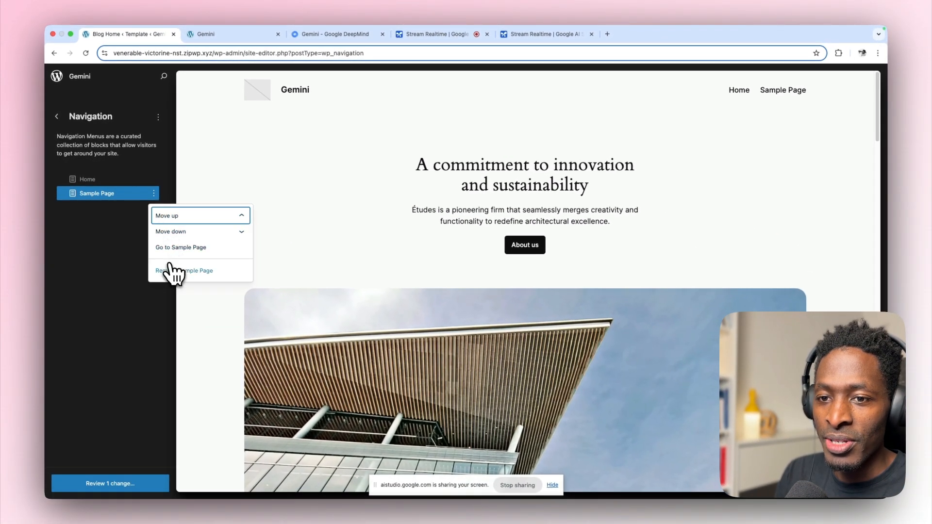
pyautogui.click(184, 271)
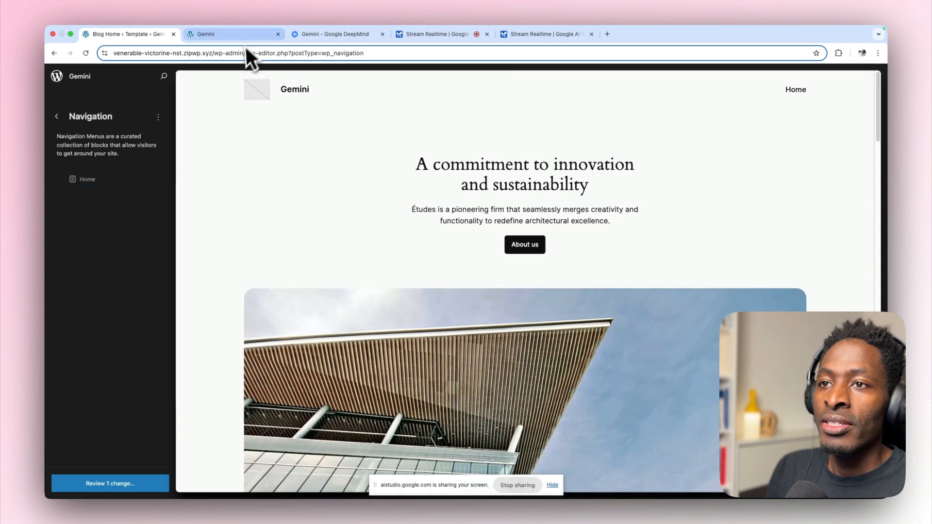
# Switch back to the Stream Realtime tab in Google AI Studio to read Gemini's guidance.
pyautogui.click(333, 44)
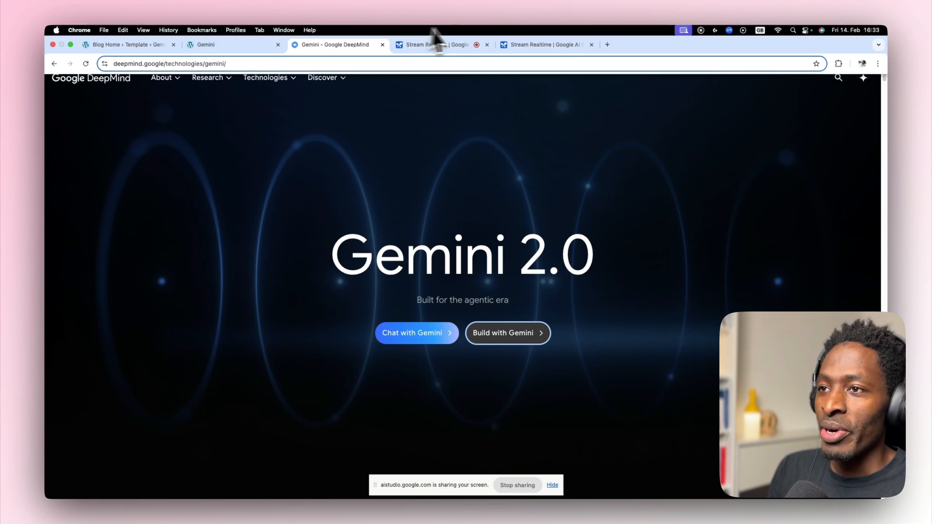
pyautogui.click(434, 44)
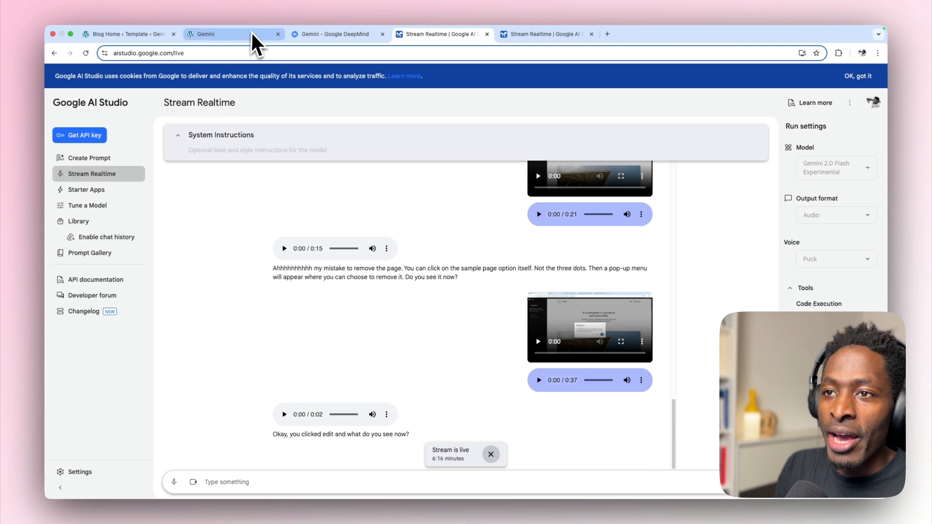
# Return to the WordPress plugin search, install Elementor Website Builder and activate it.
pyautogui.click(336, 34)
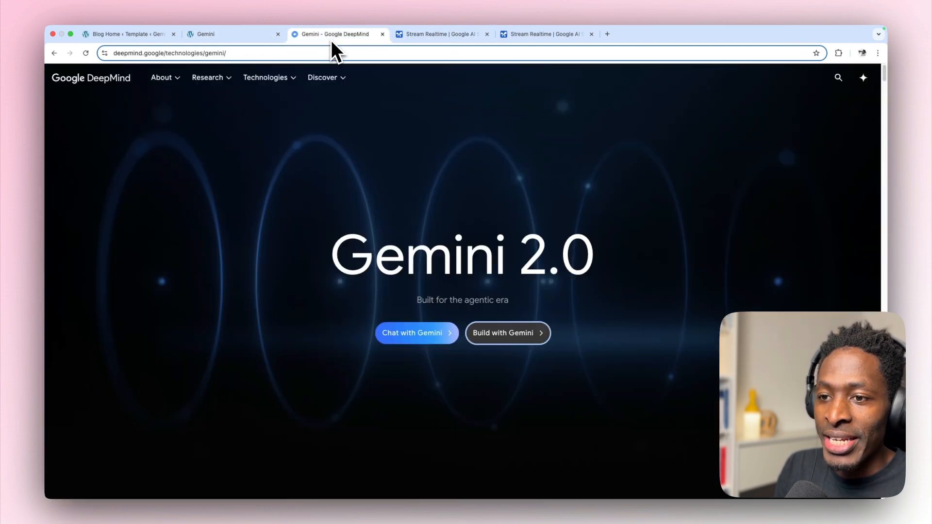
pyautogui.click(128, 34)
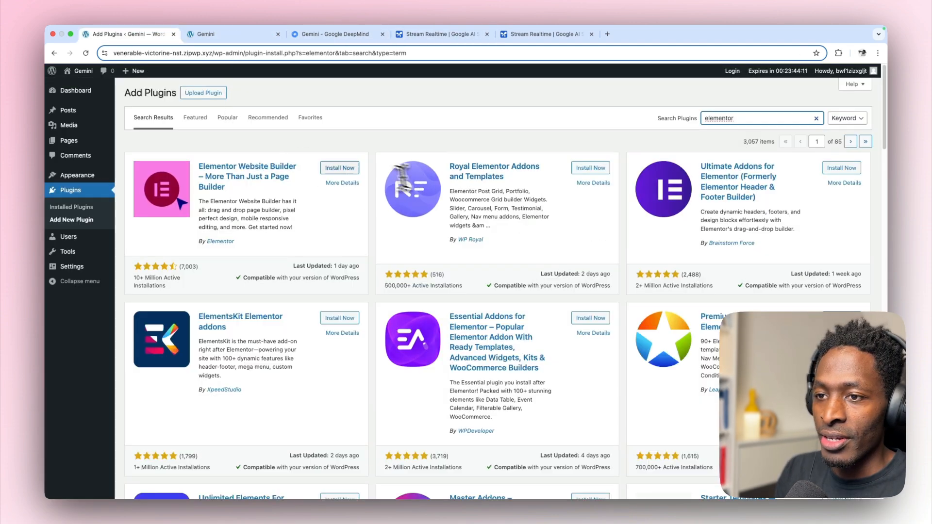
pyautogui.click(340, 168)
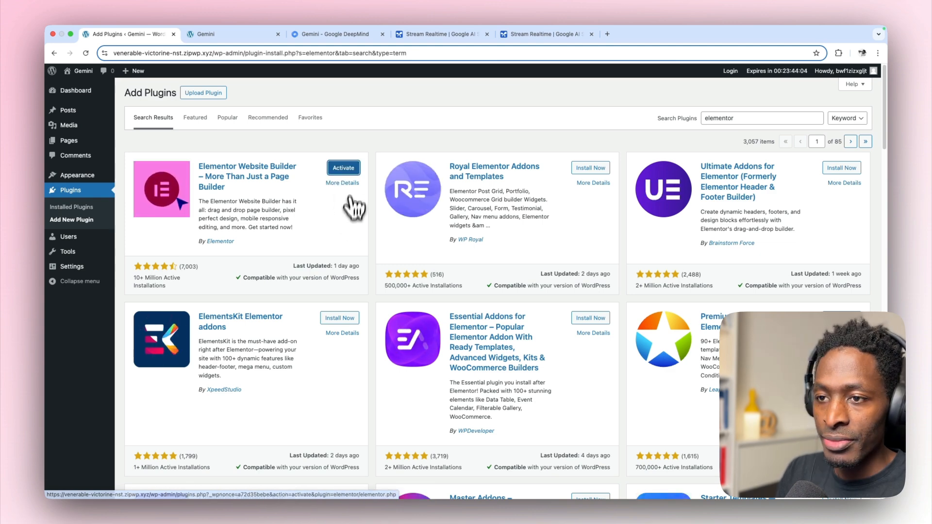
pyautogui.click(342, 168)
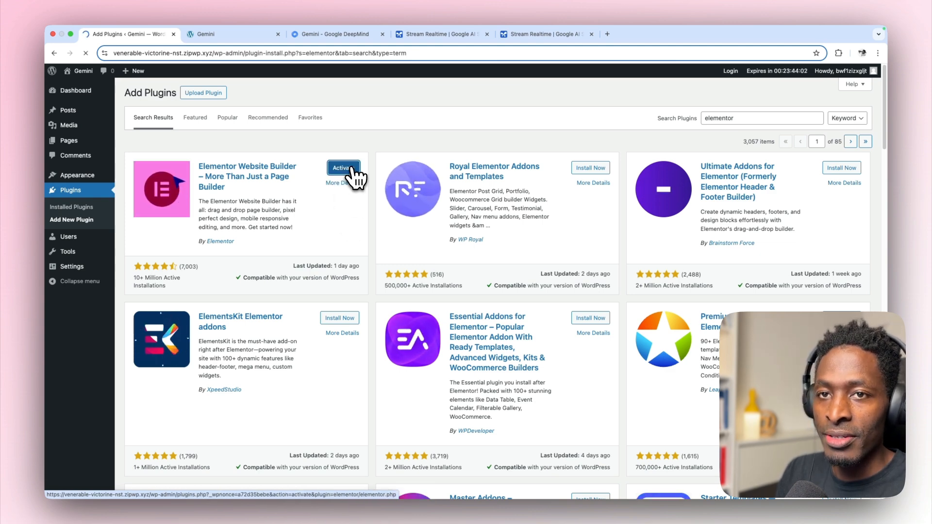
pyautogui.click(343, 168)
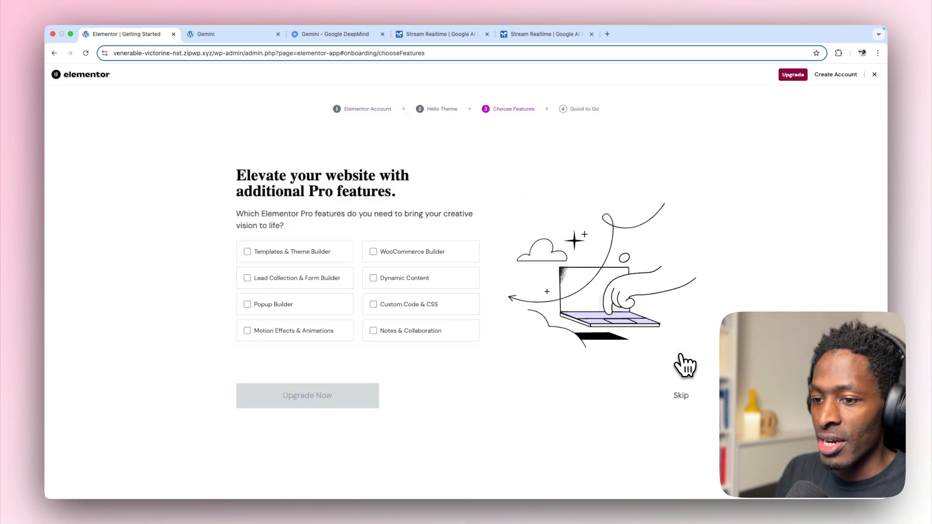
# Skip the Pro features setup step so the Elementor #11 draft opens in the editor.
pyautogui.click(681, 395)
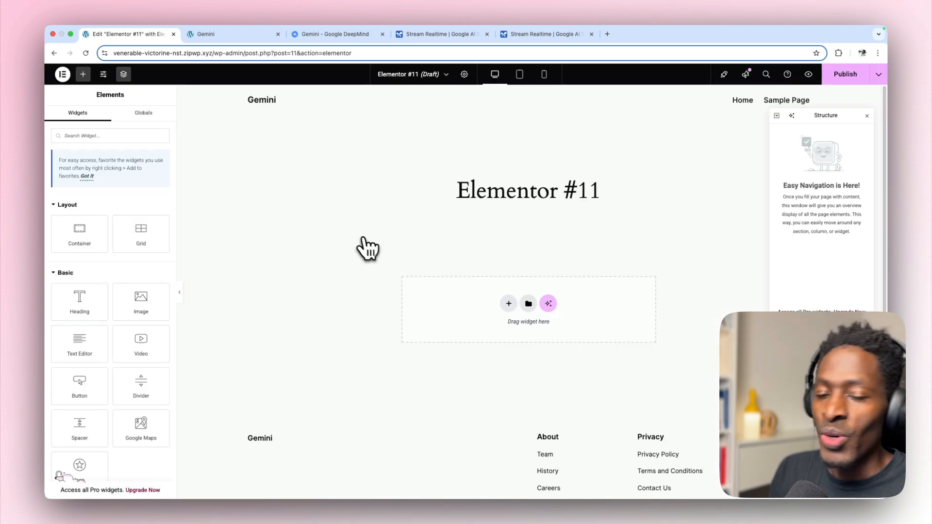
pyautogui.moveTo(364, 245)
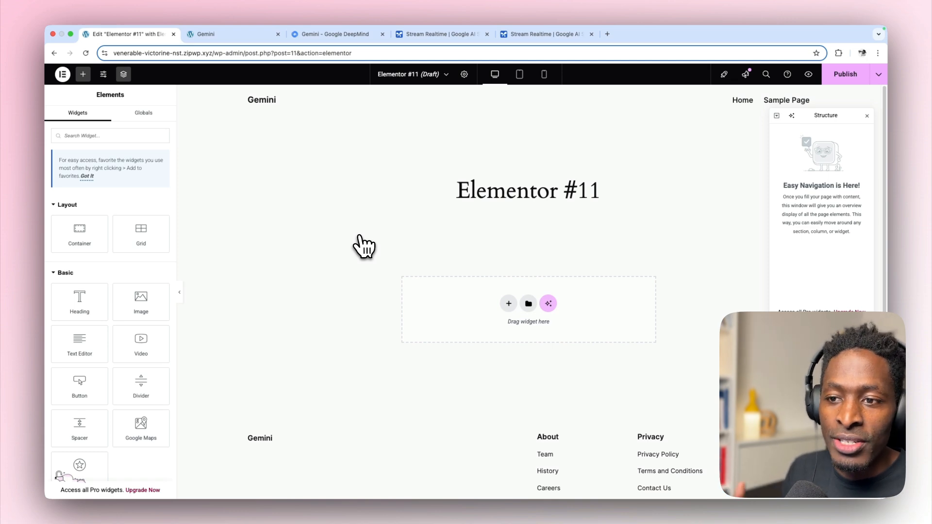
pyautogui.moveTo(380, 134)
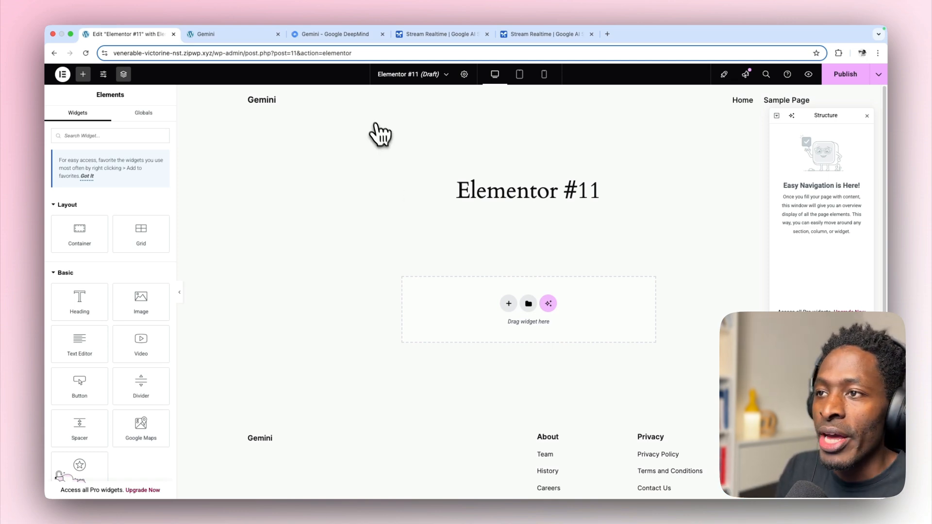
# Start a live Gemini conversation sharing the entire screen, then return to the Elementor editor tab.
pyautogui.click(545, 34)
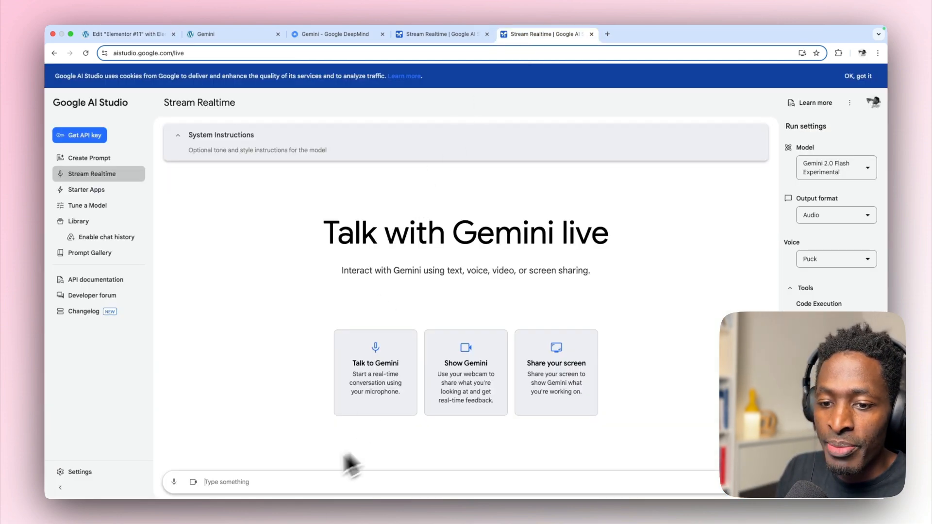
pyautogui.click(173, 482)
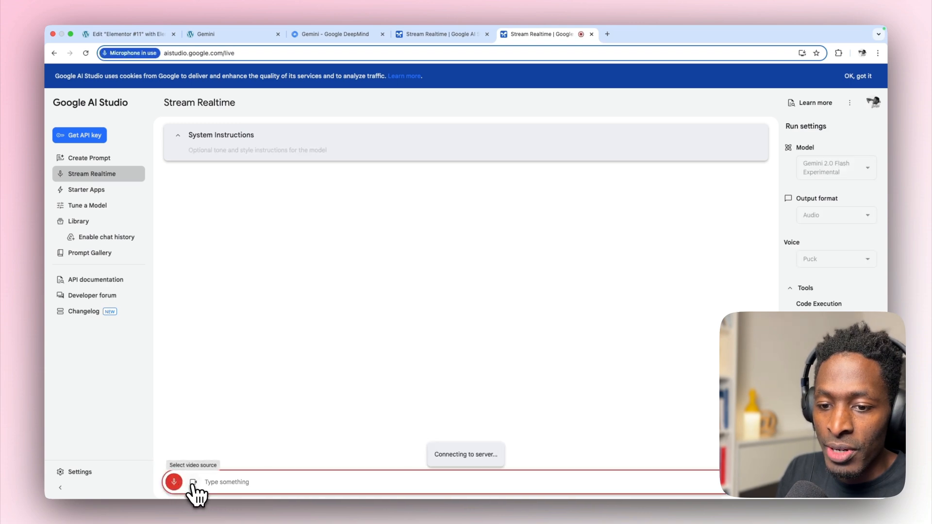
pyautogui.click(194, 483)
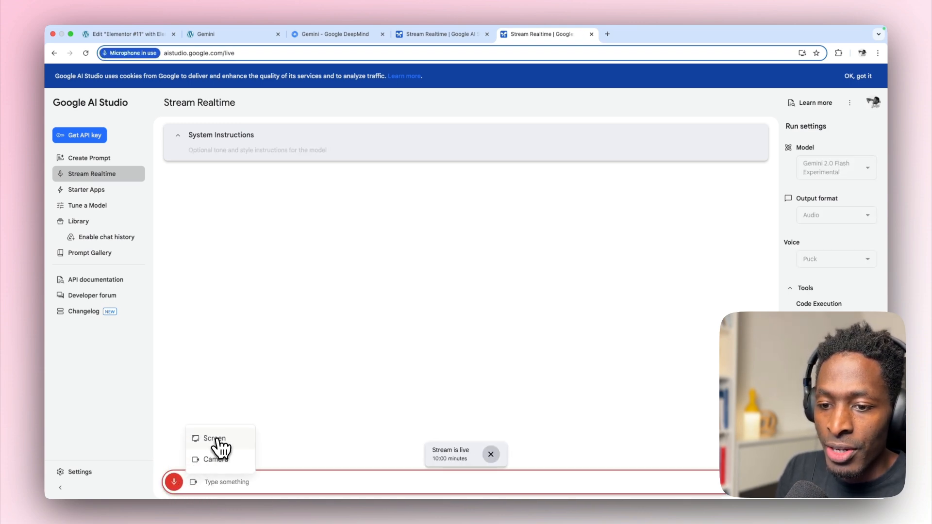
pyautogui.click(213, 438)
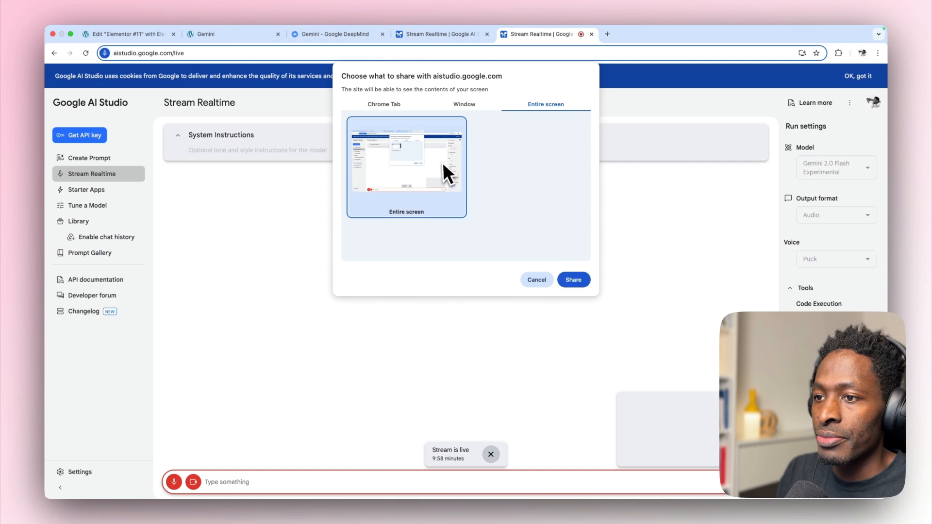
pyautogui.click(573, 280)
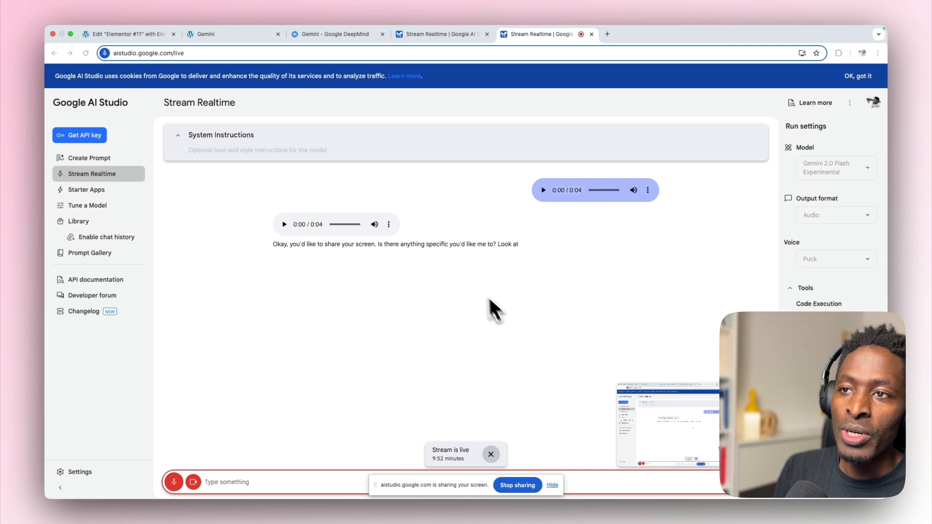
pyautogui.click(127, 34)
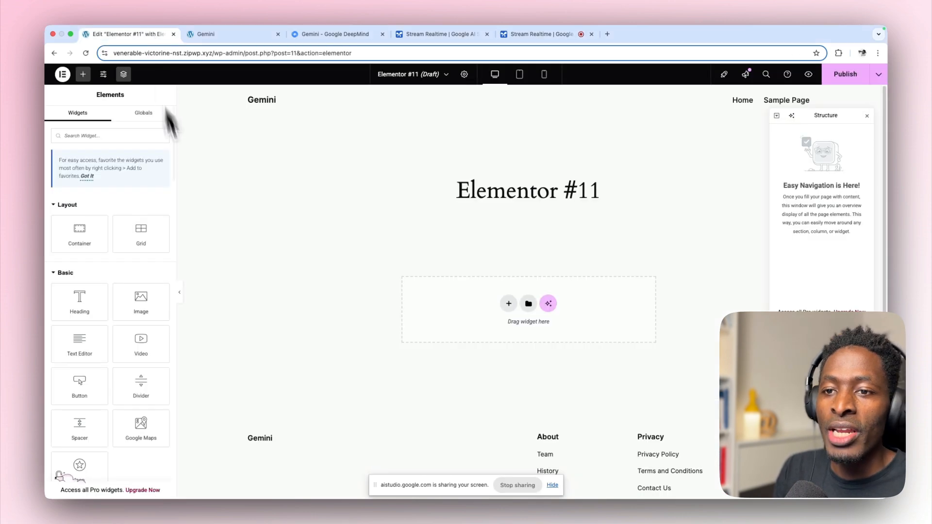
pyautogui.moveTo(219, 271)
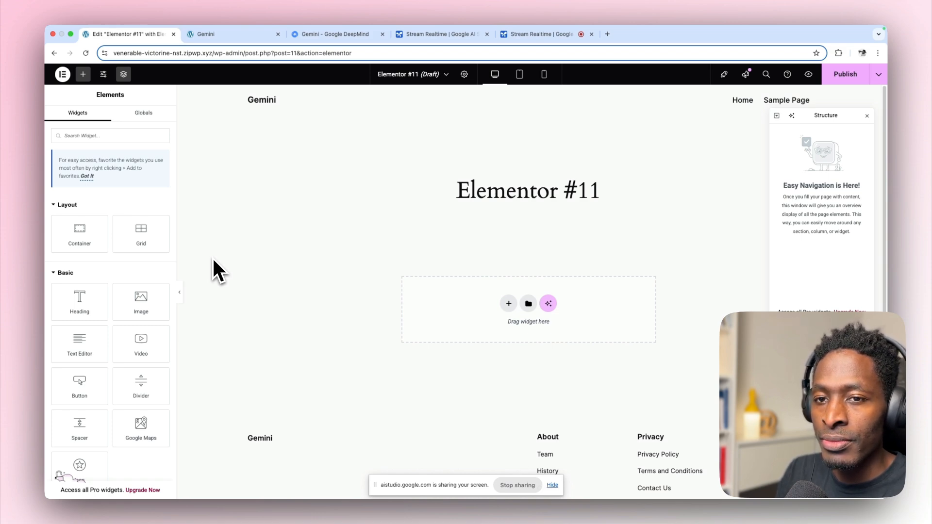
# Switch to the WordPress admin tab showing the Installed Plugins list with Elementor active.
pyautogui.click(226, 34)
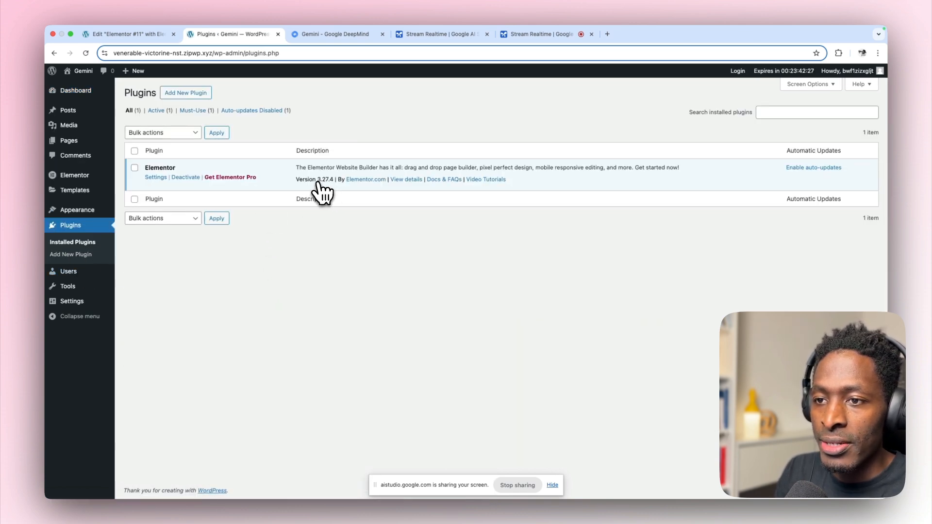
pyautogui.moveTo(375, 104)
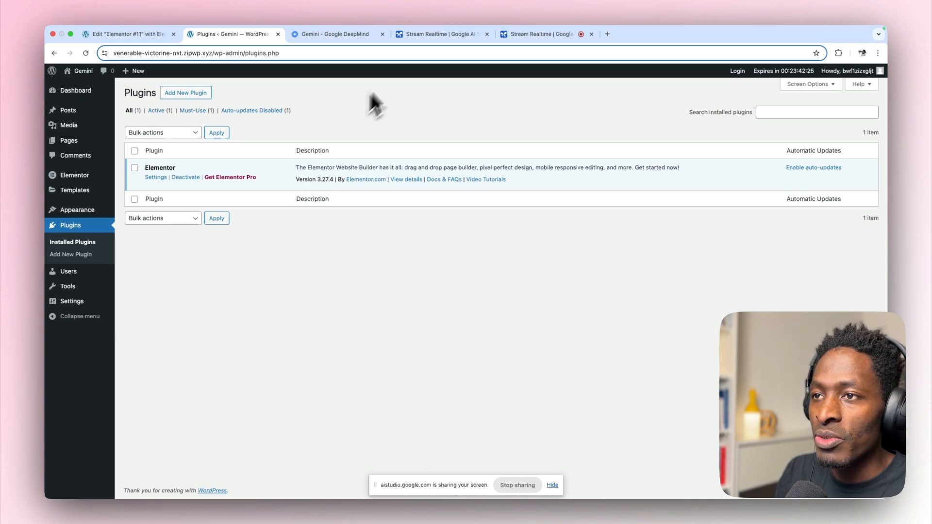
pyautogui.click(336, 34)
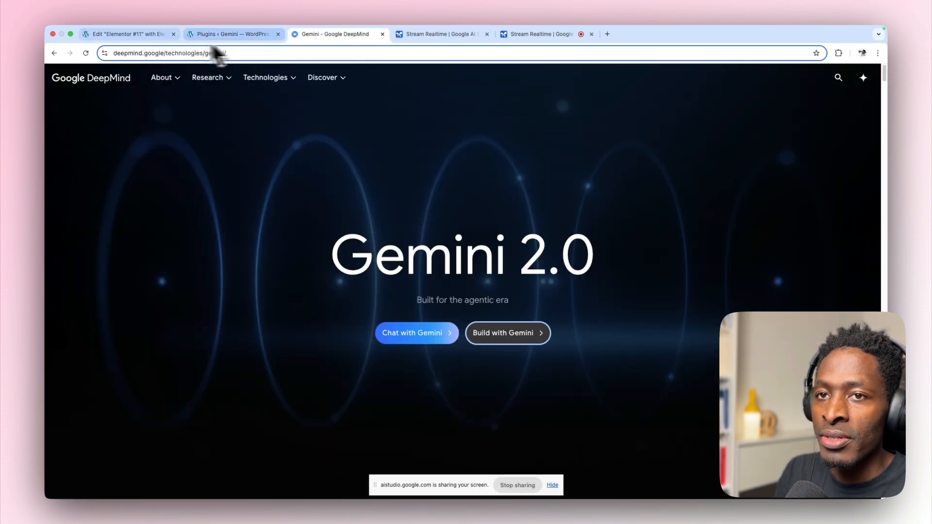
pyautogui.click(126, 34)
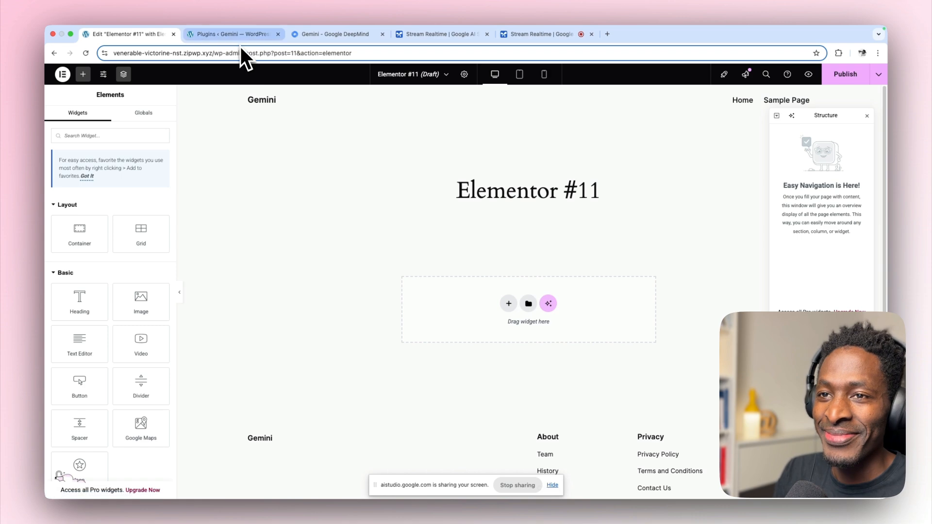
pyautogui.click(232, 34)
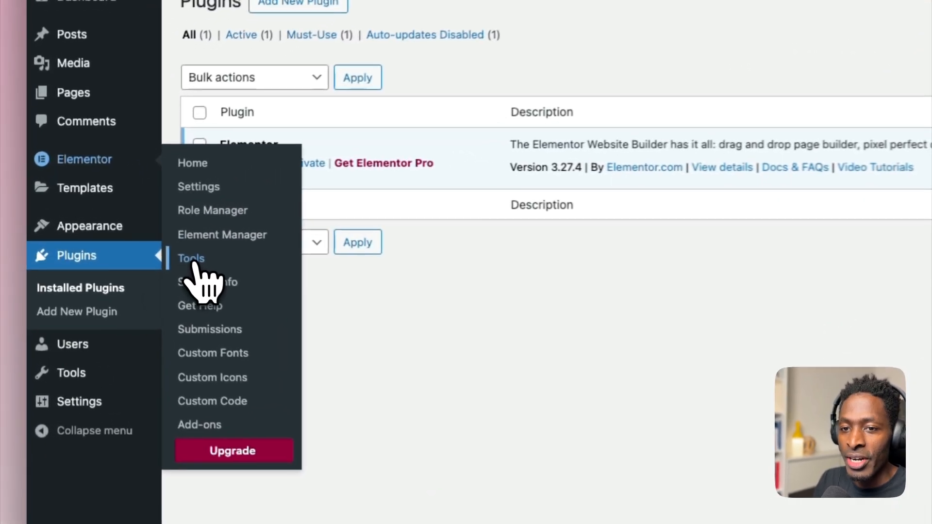
# In Elementor Tools Maintenance Mode, choose Coming Soon, then return to the Elementor #11 editor.
pyautogui.click(192, 259)
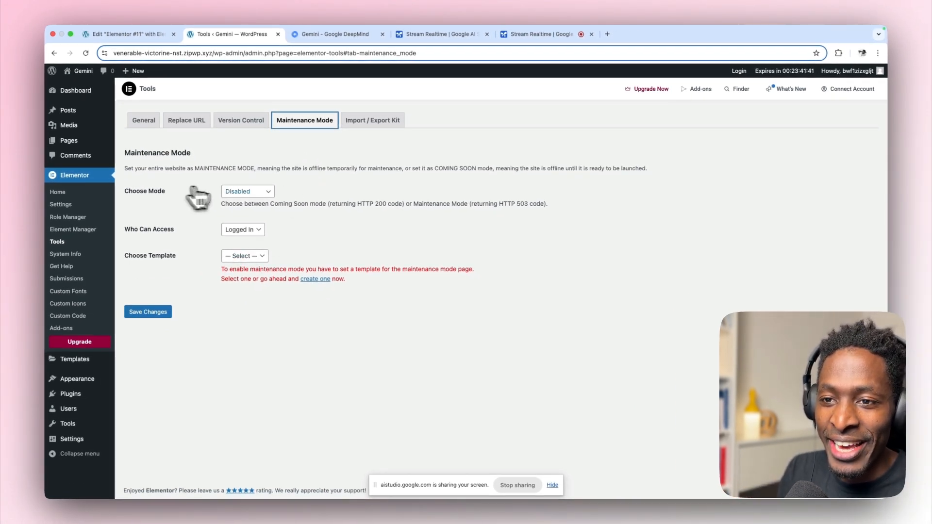
pyautogui.click(247, 191)
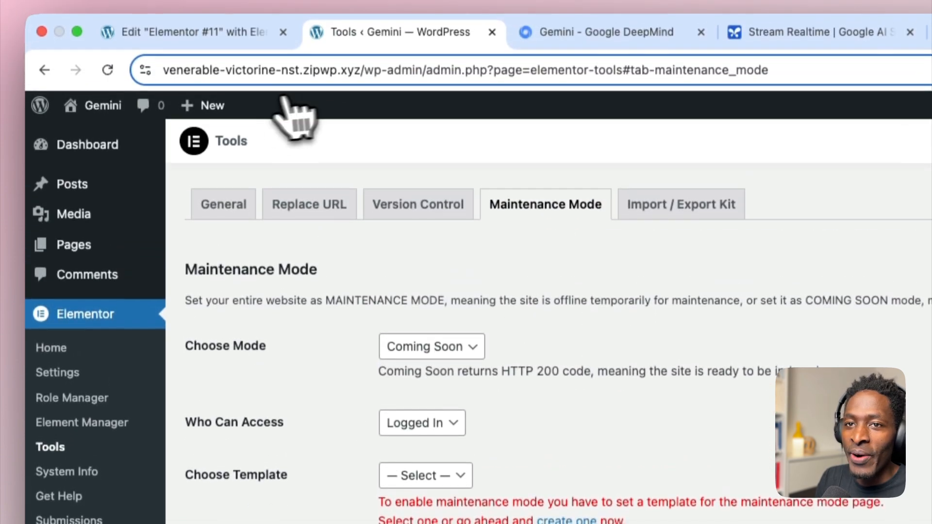
pyautogui.click(185, 32)
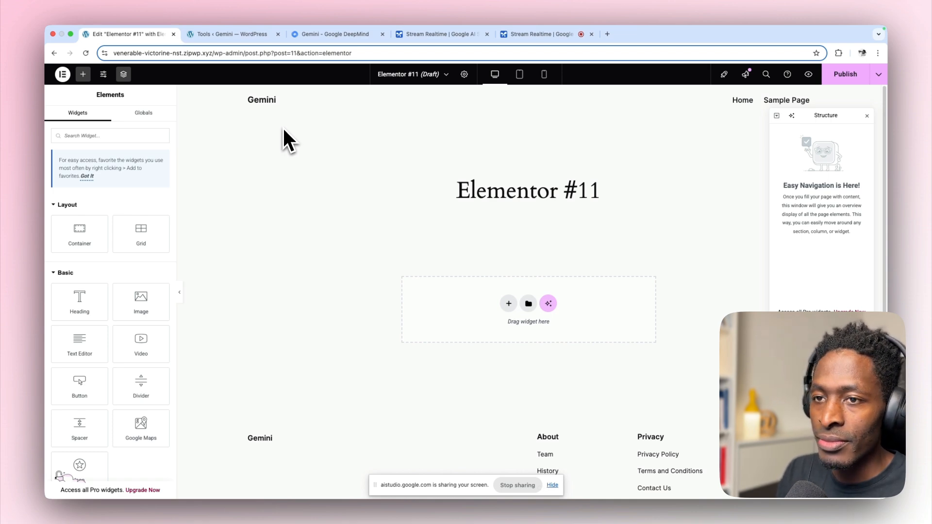
pyautogui.moveTo(182, 83)
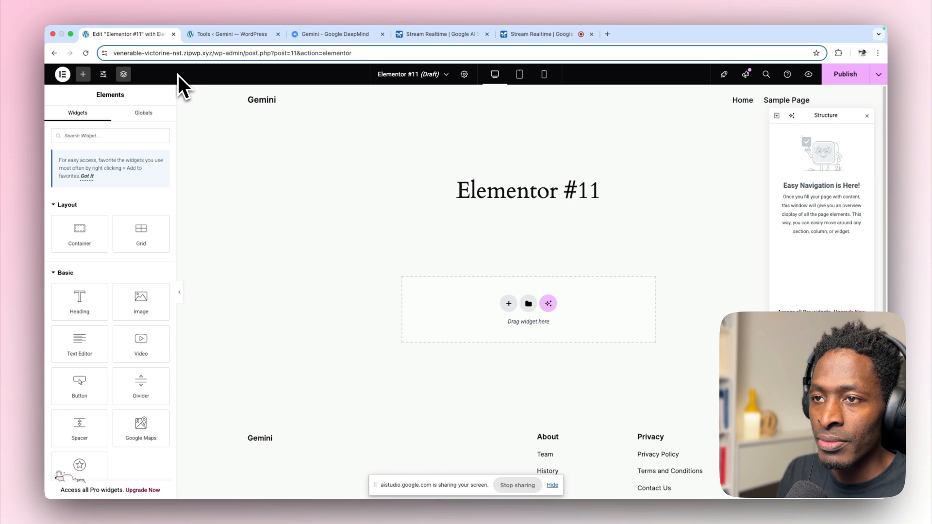
pyautogui.moveTo(213, 132)
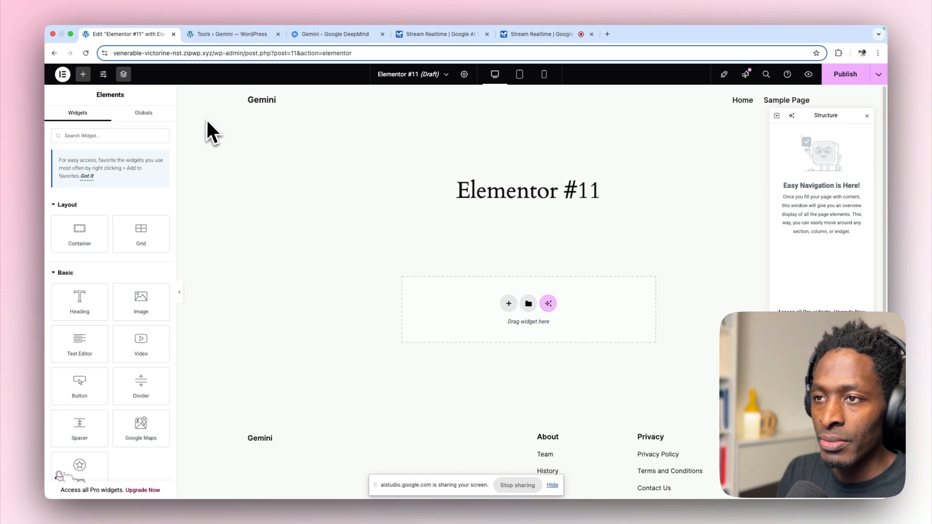
pyautogui.moveTo(232, 140)
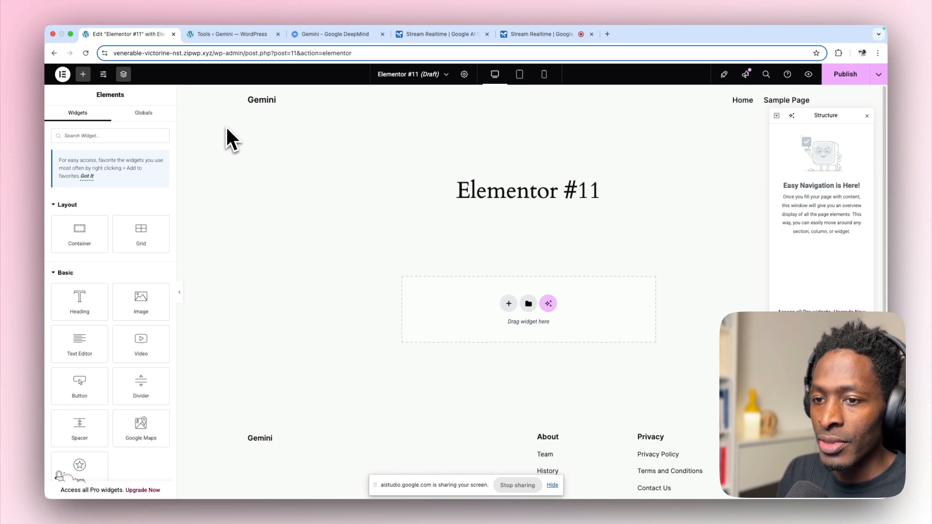
pyautogui.moveTo(404, 122)
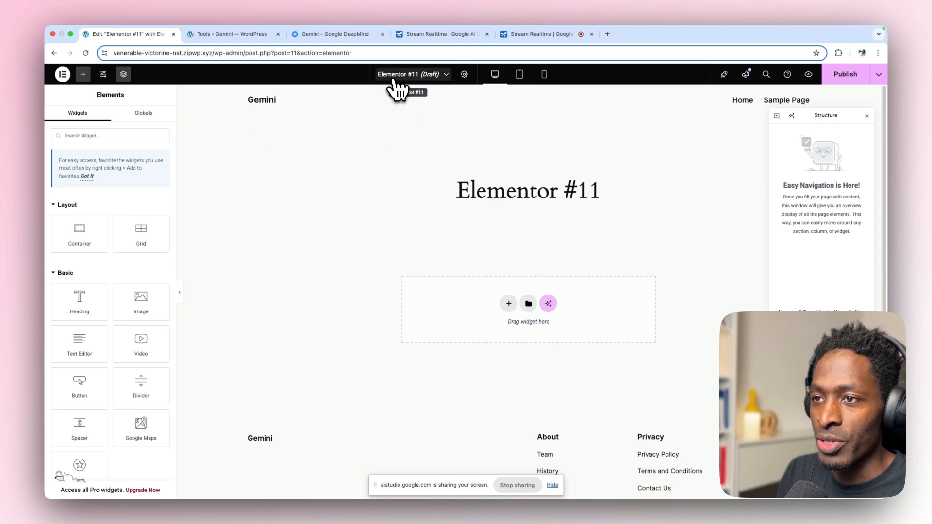
pyautogui.click(412, 74)
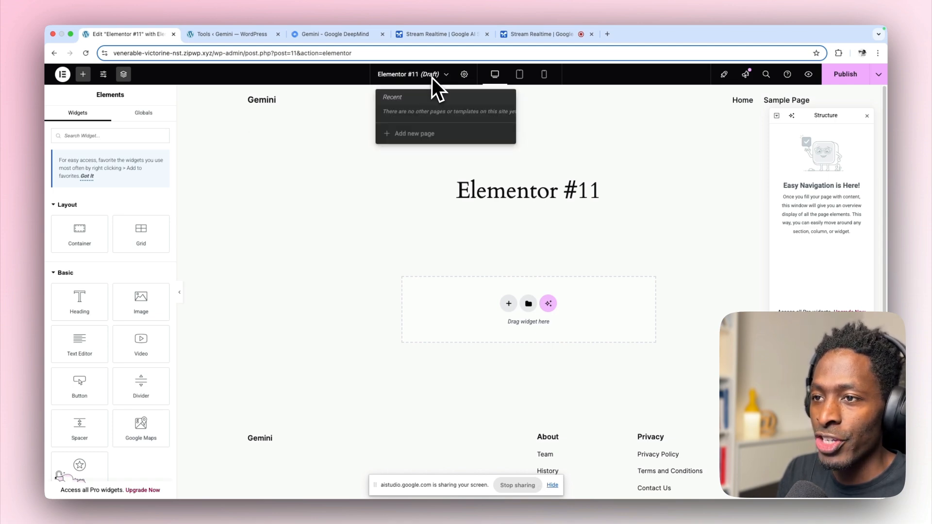
pyautogui.moveTo(359, 160)
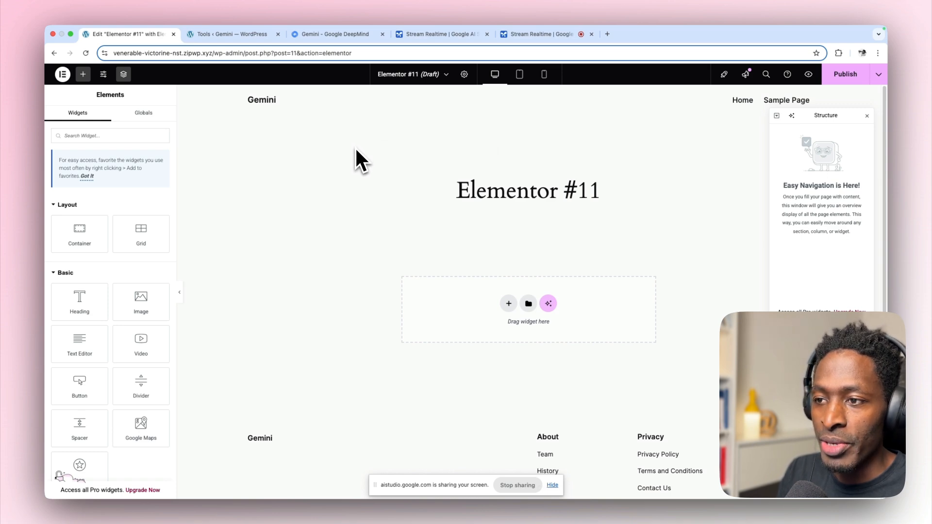
pyautogui.moveTo(362, 193)
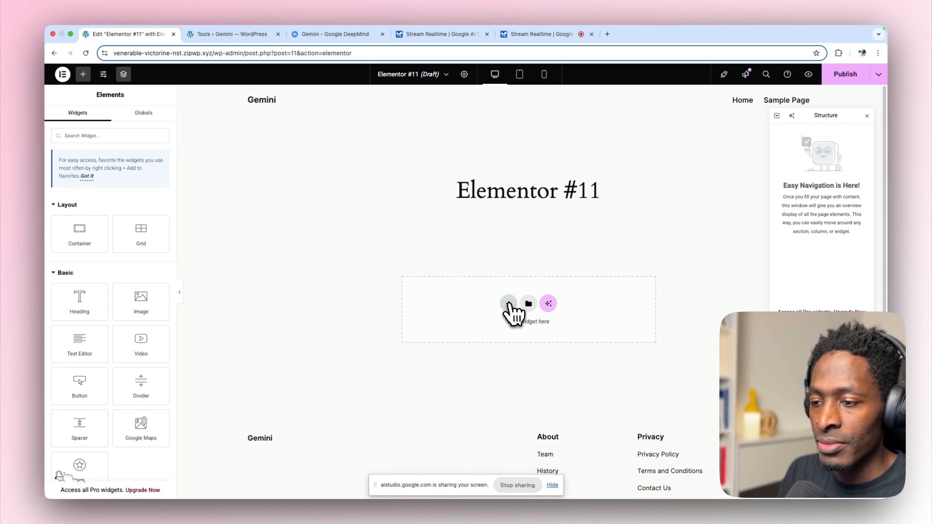
pyautogui.moveTo(508, 304)
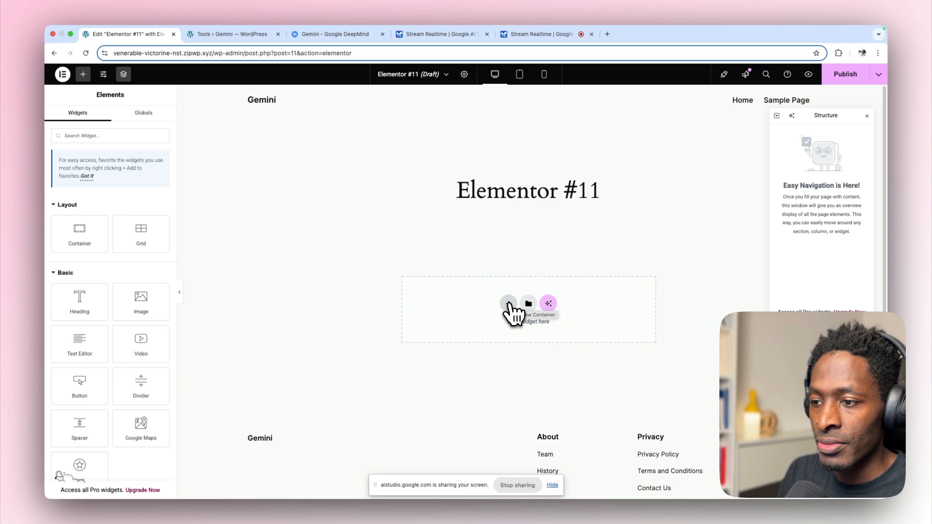